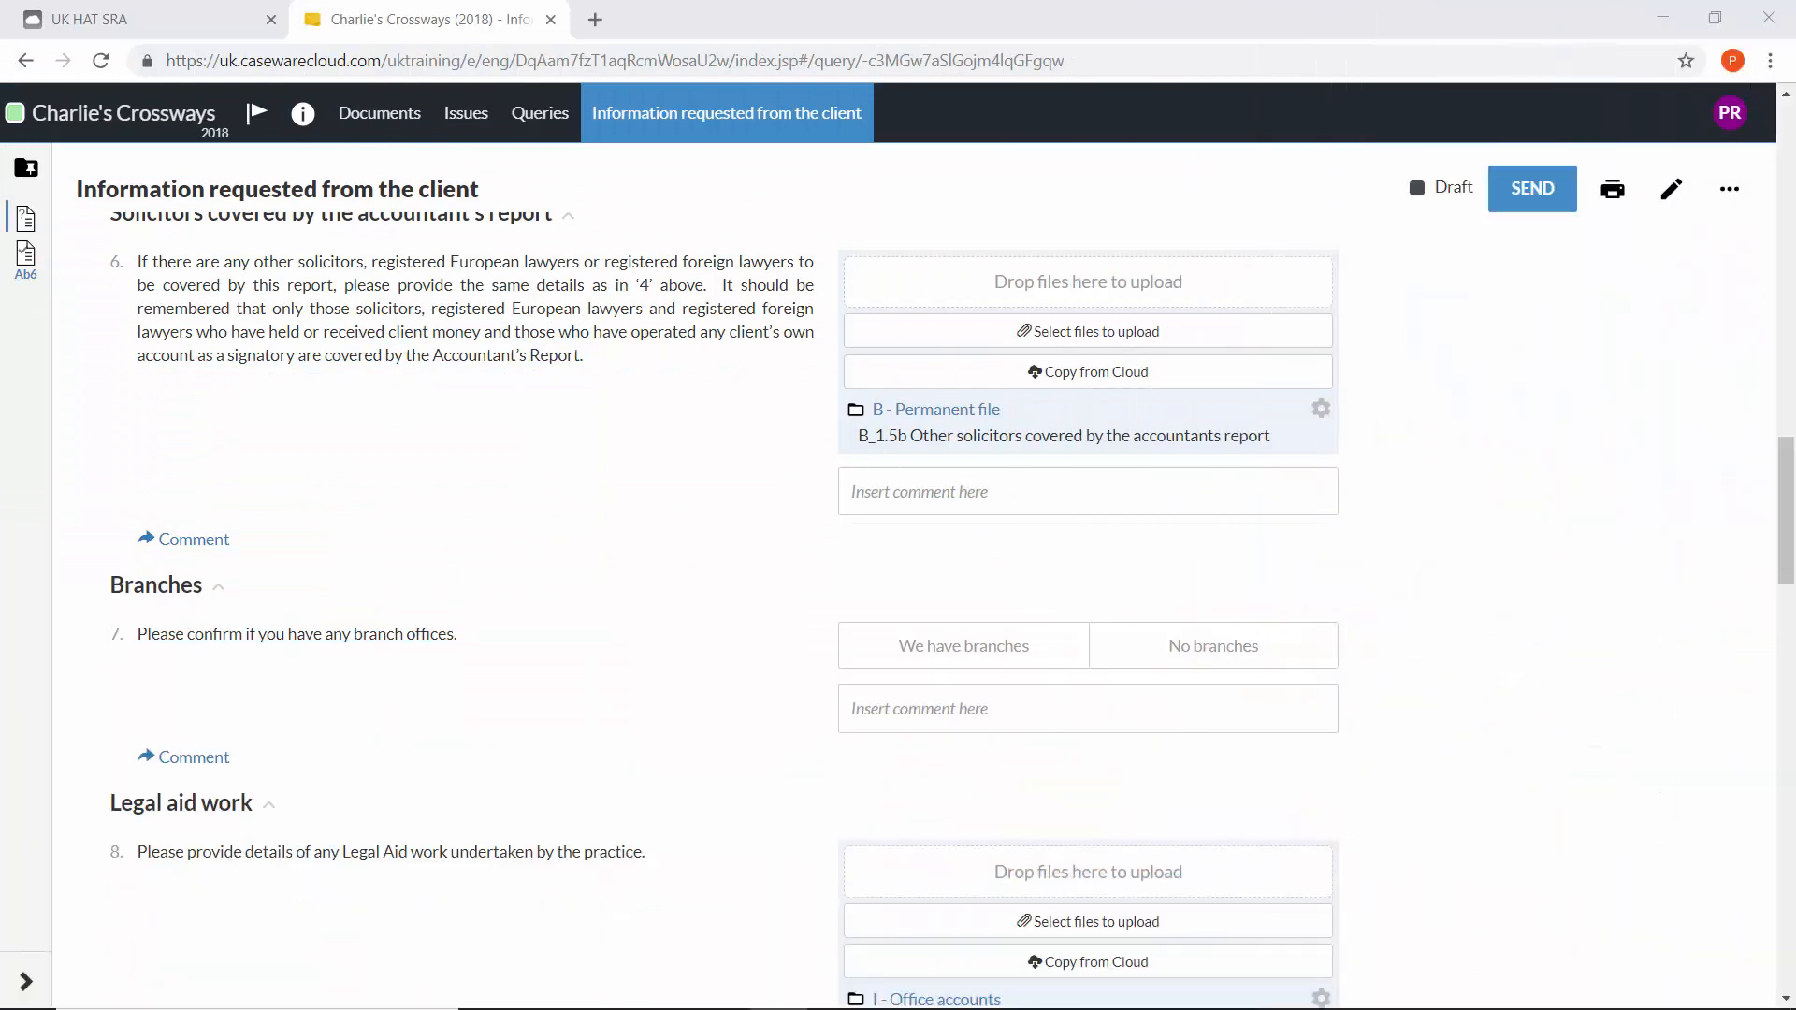
pyautogui.moveTo(1738, 295)
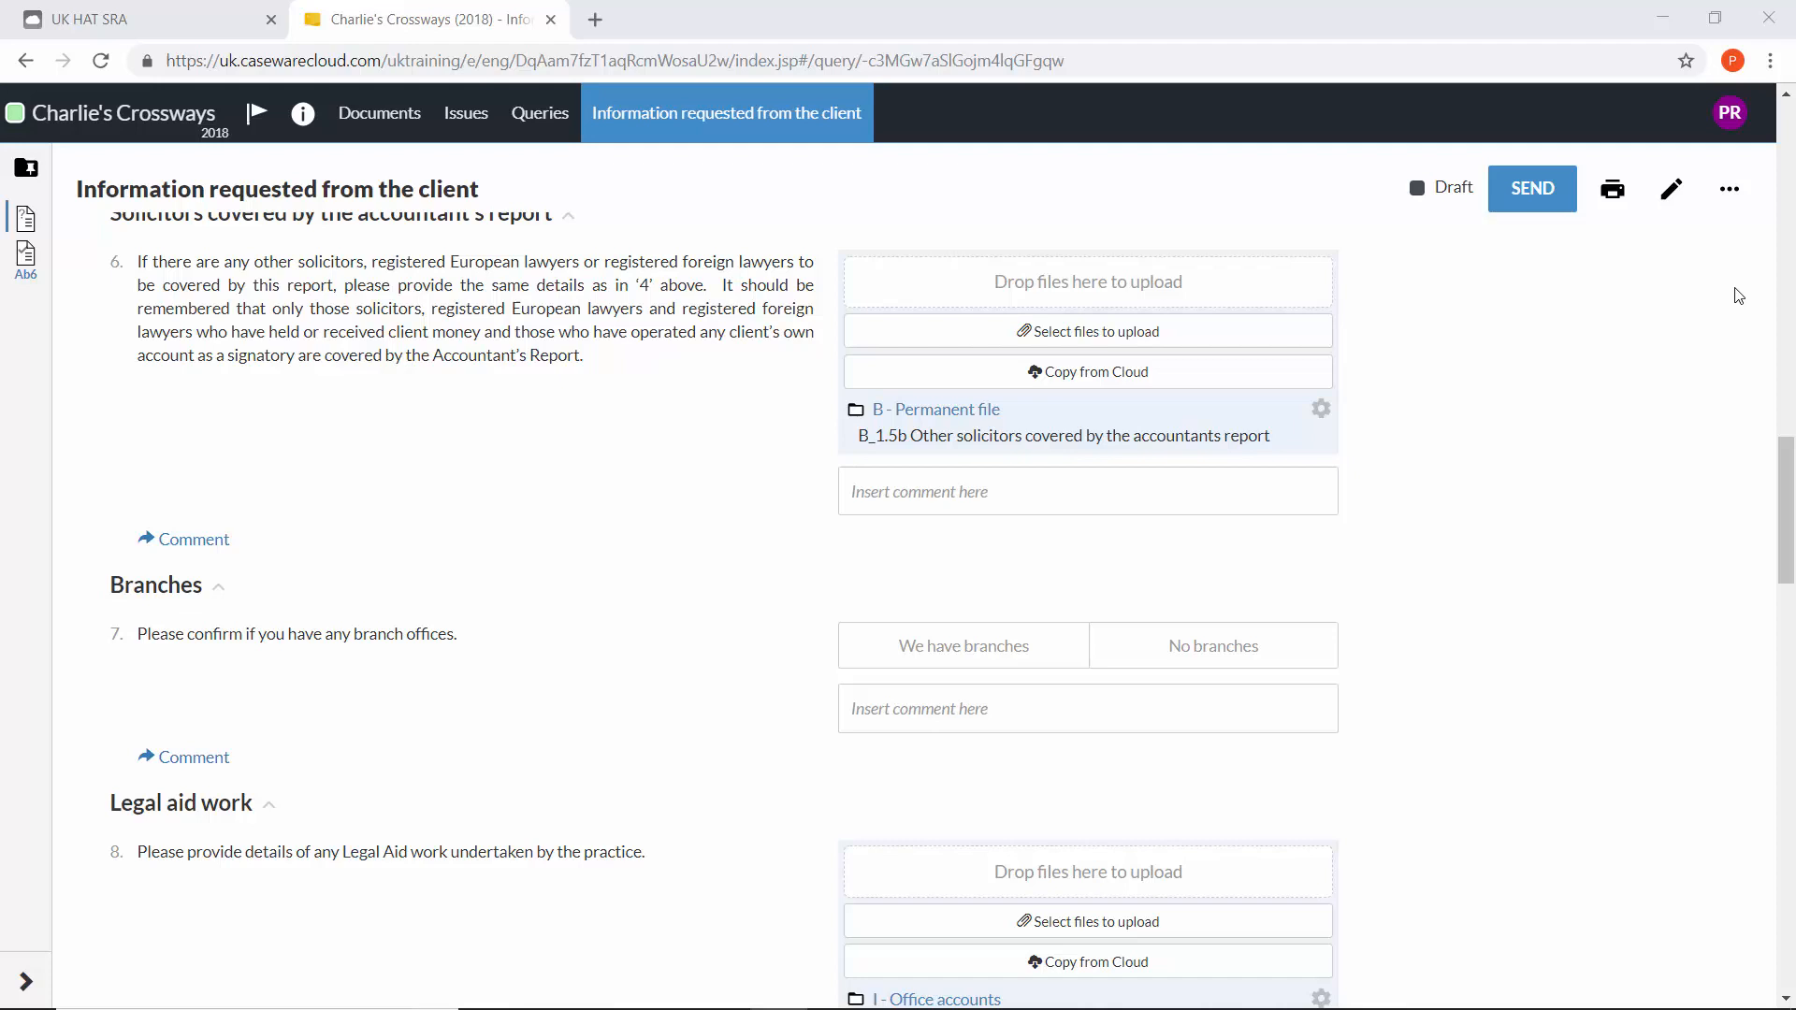
pyautogui.moveTo(1690, 204)
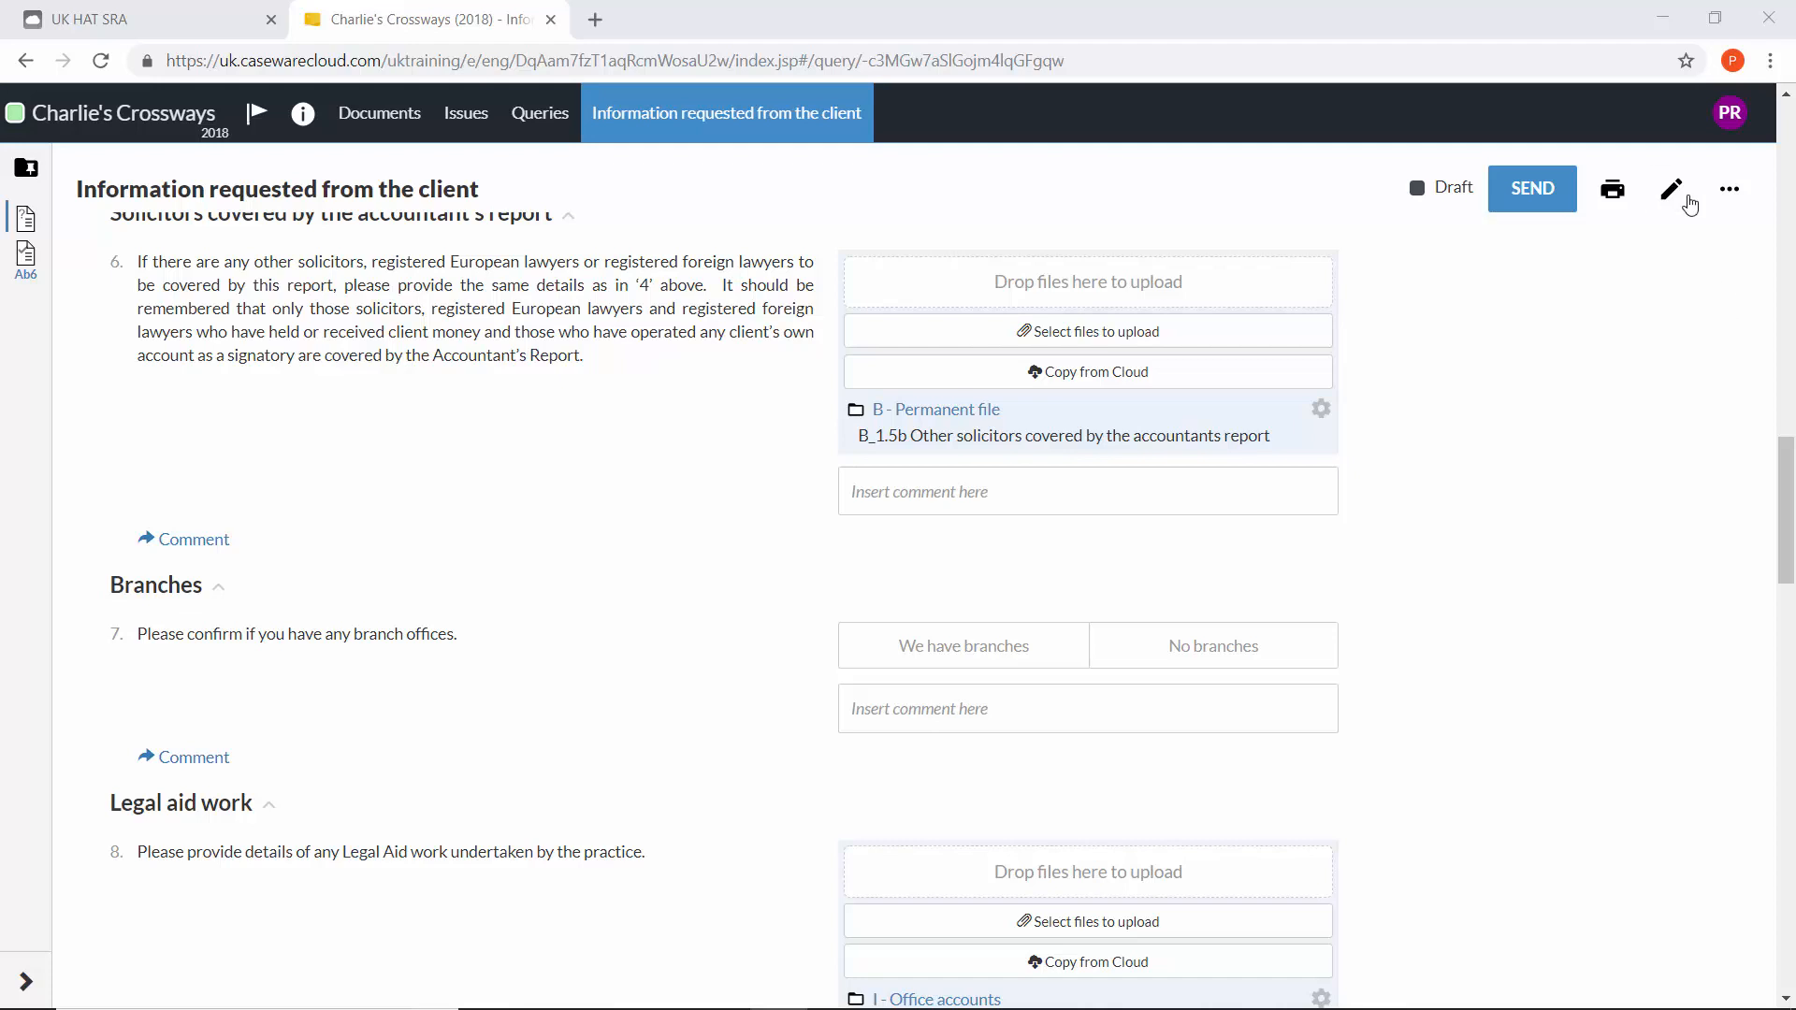
pyautogui.moveTo(1671, 189)
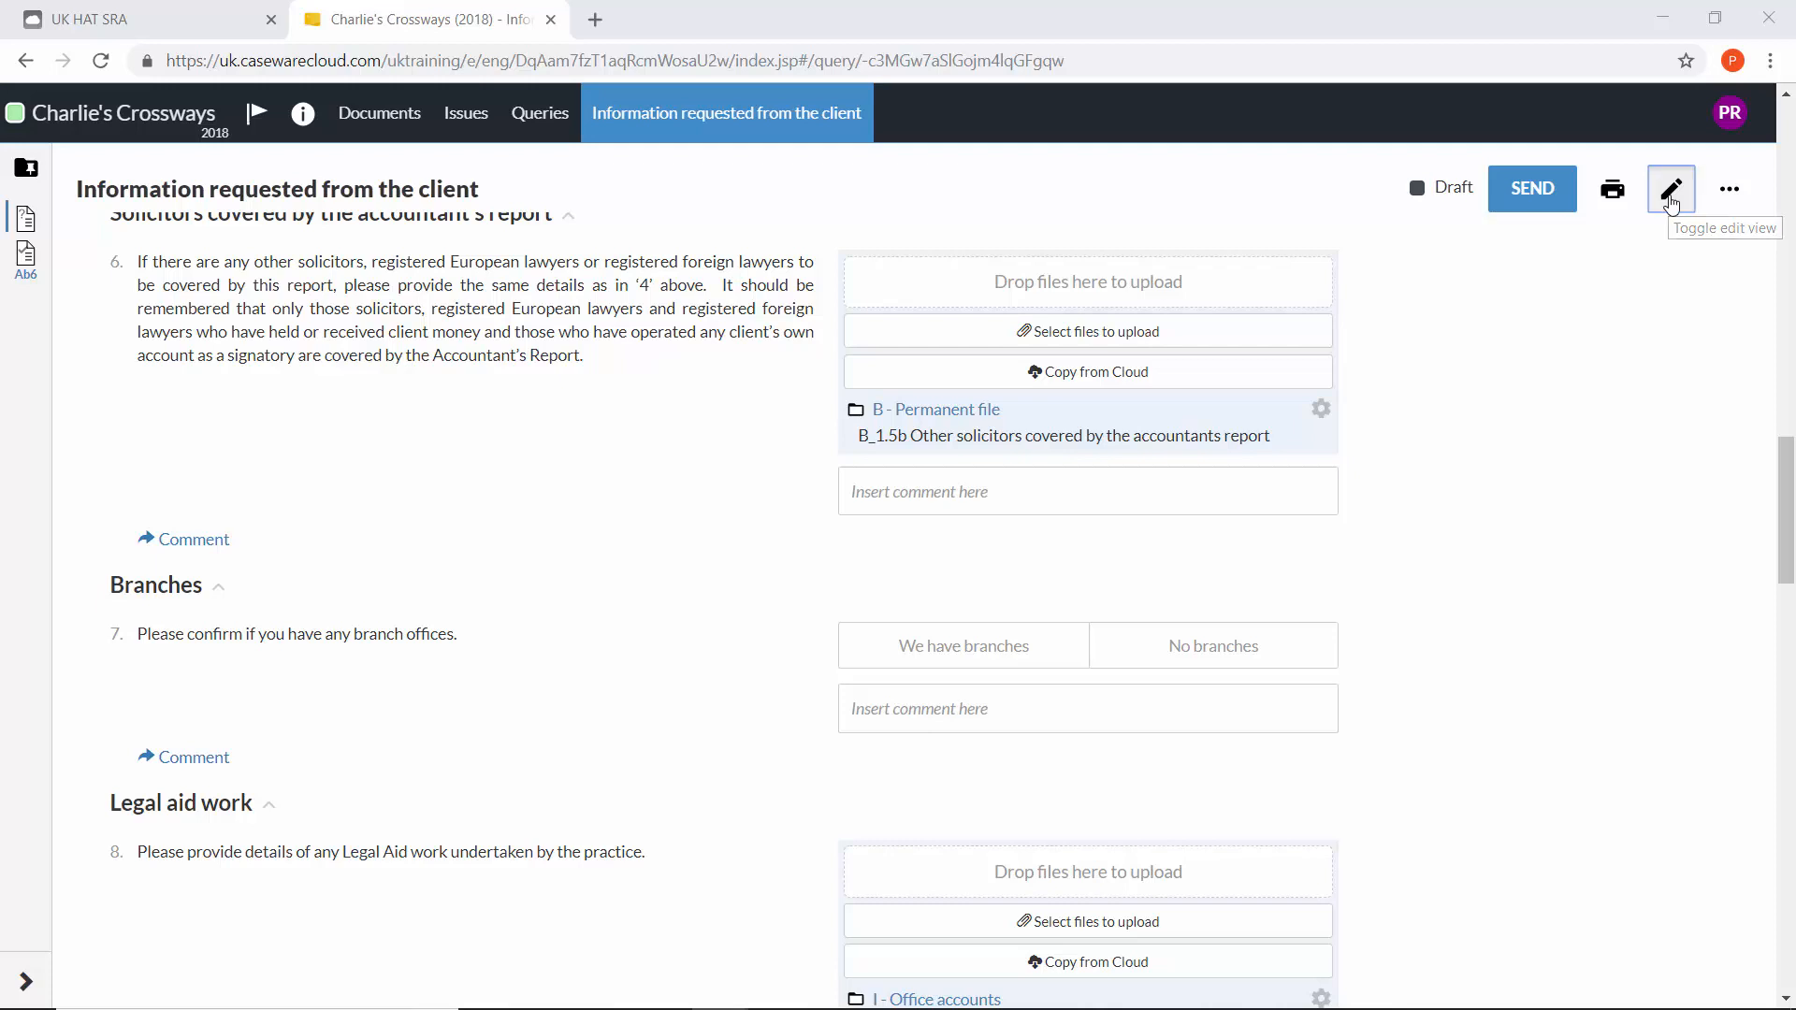
# - Switch the form to edit view and open the Branches query's Query Settings
pyautogui.click(1668, 188)
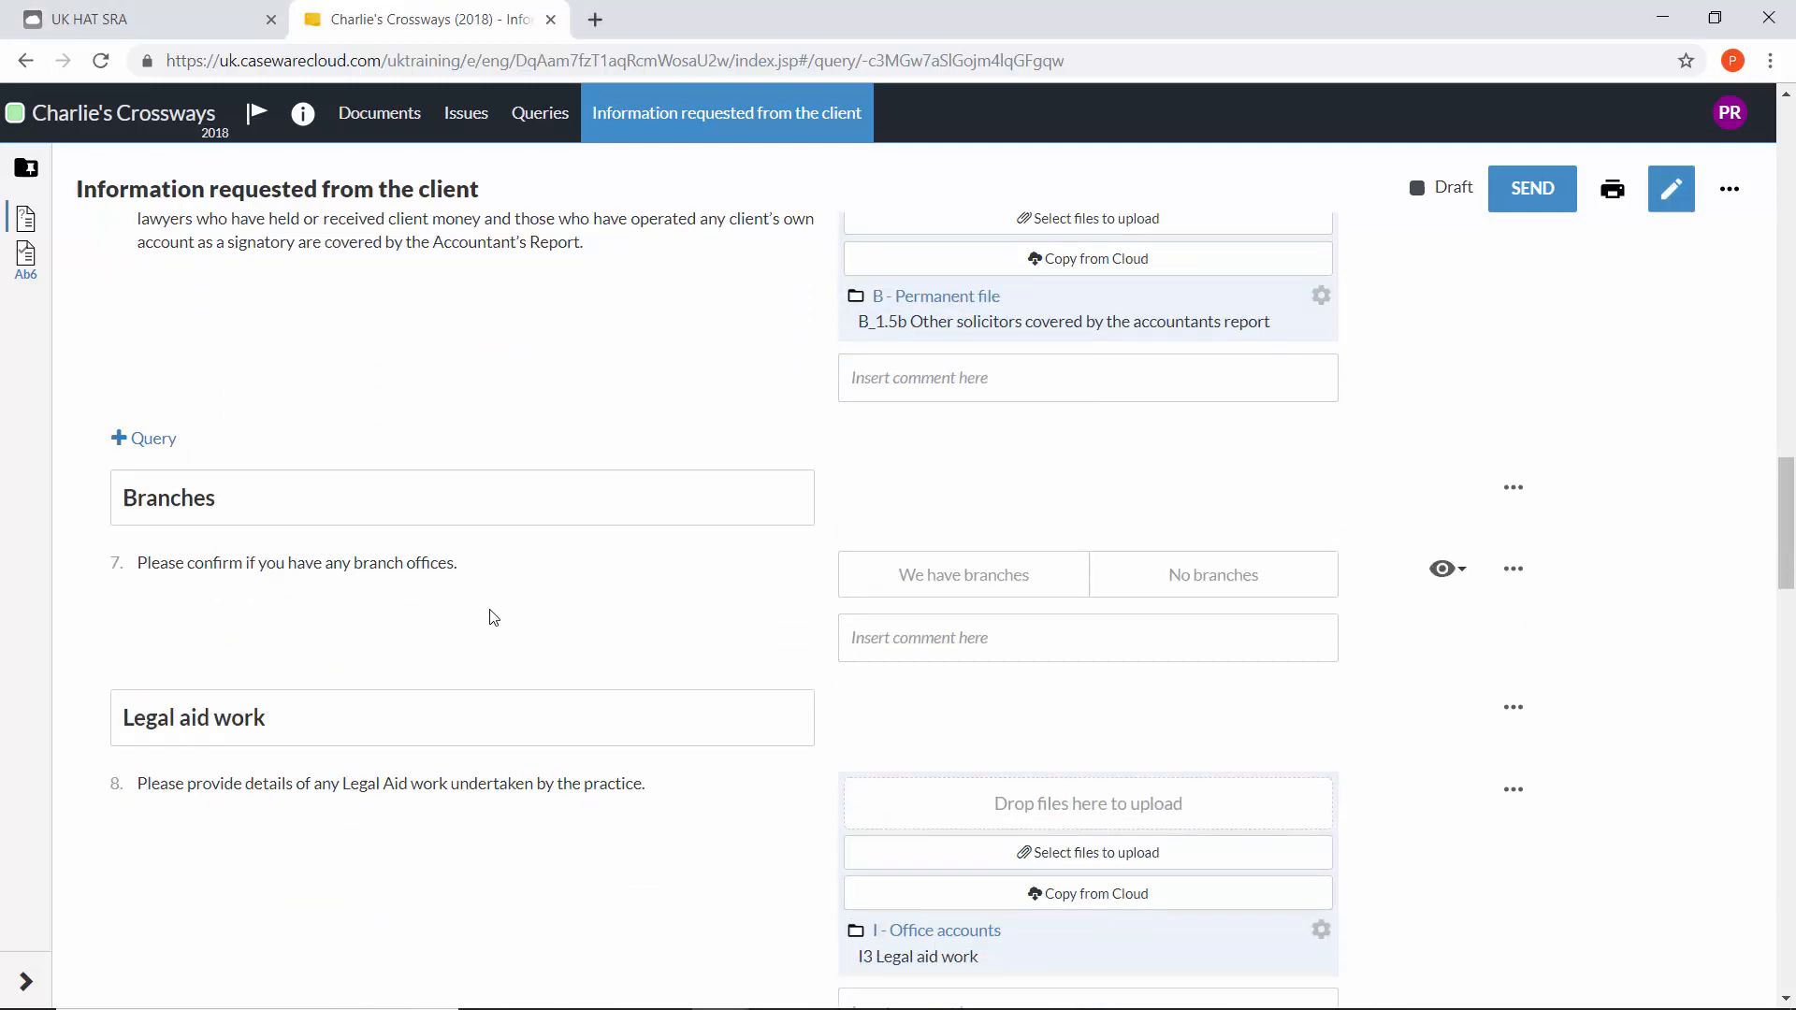
pyautogui.scroll(-3)
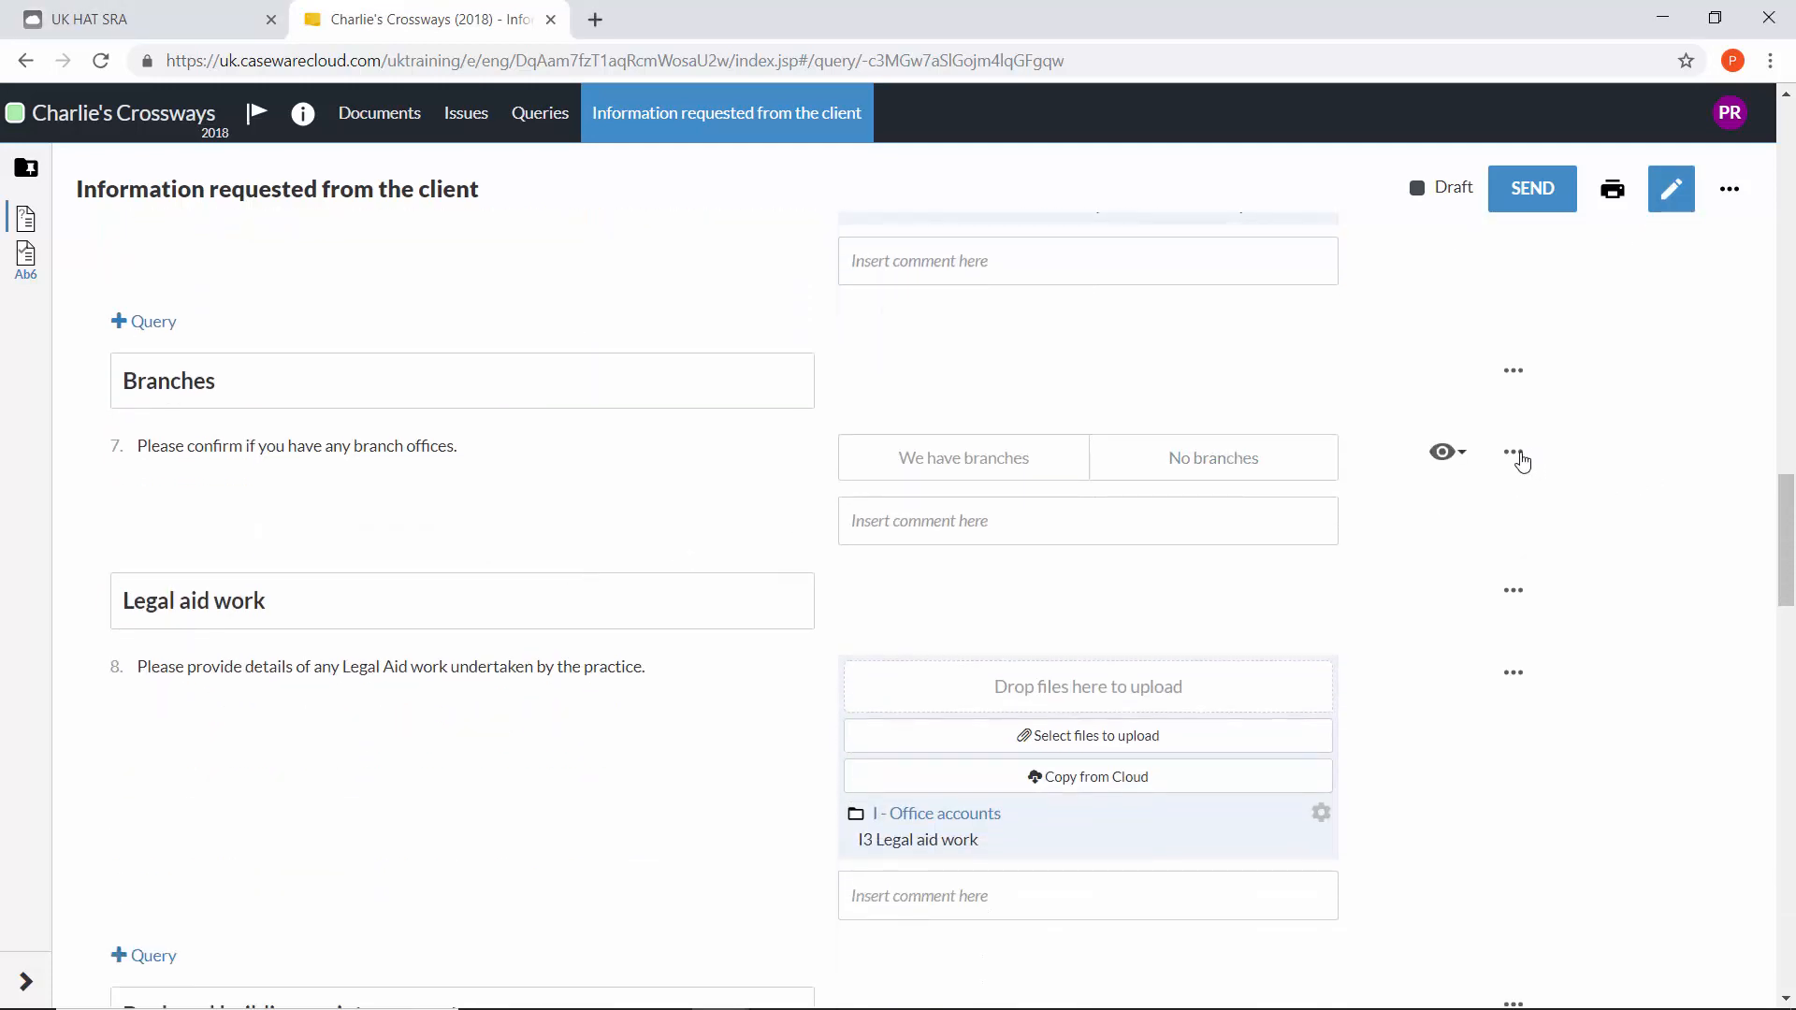
pyautogui.click(1513, 451)
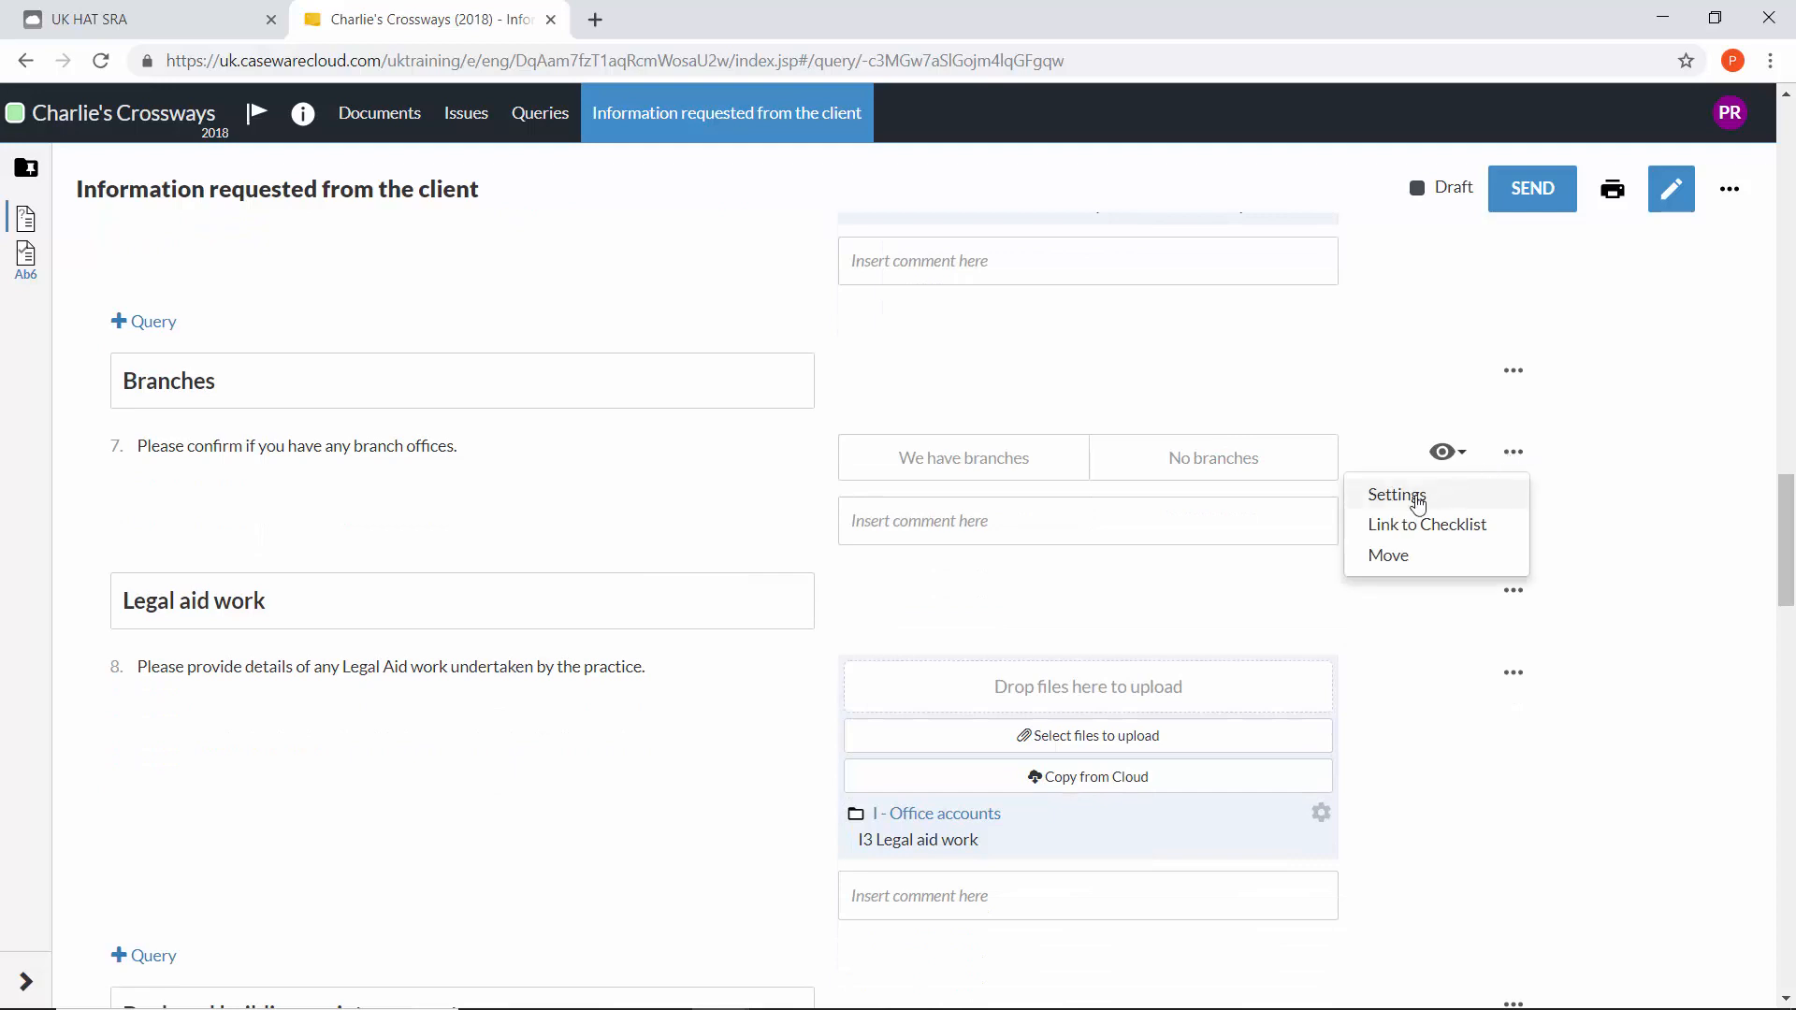
pyautogui.click(1394, 494)
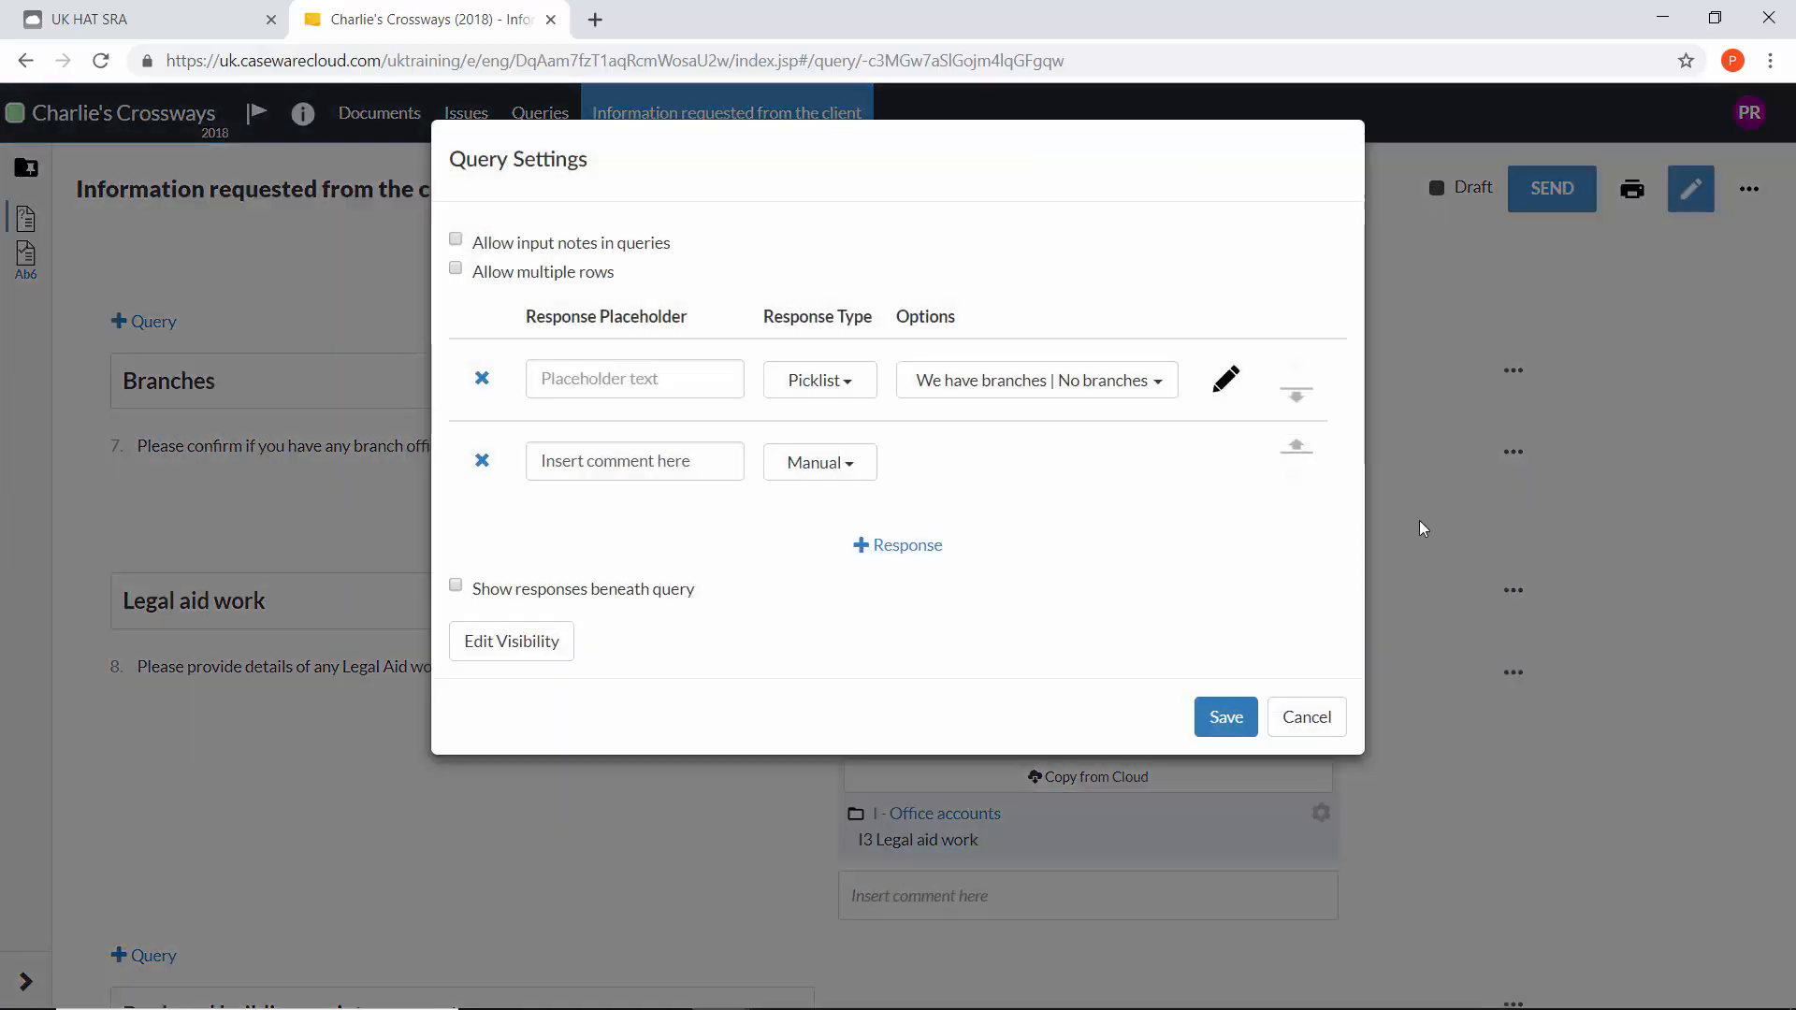
pyautogui.moveTo(1254, 524)
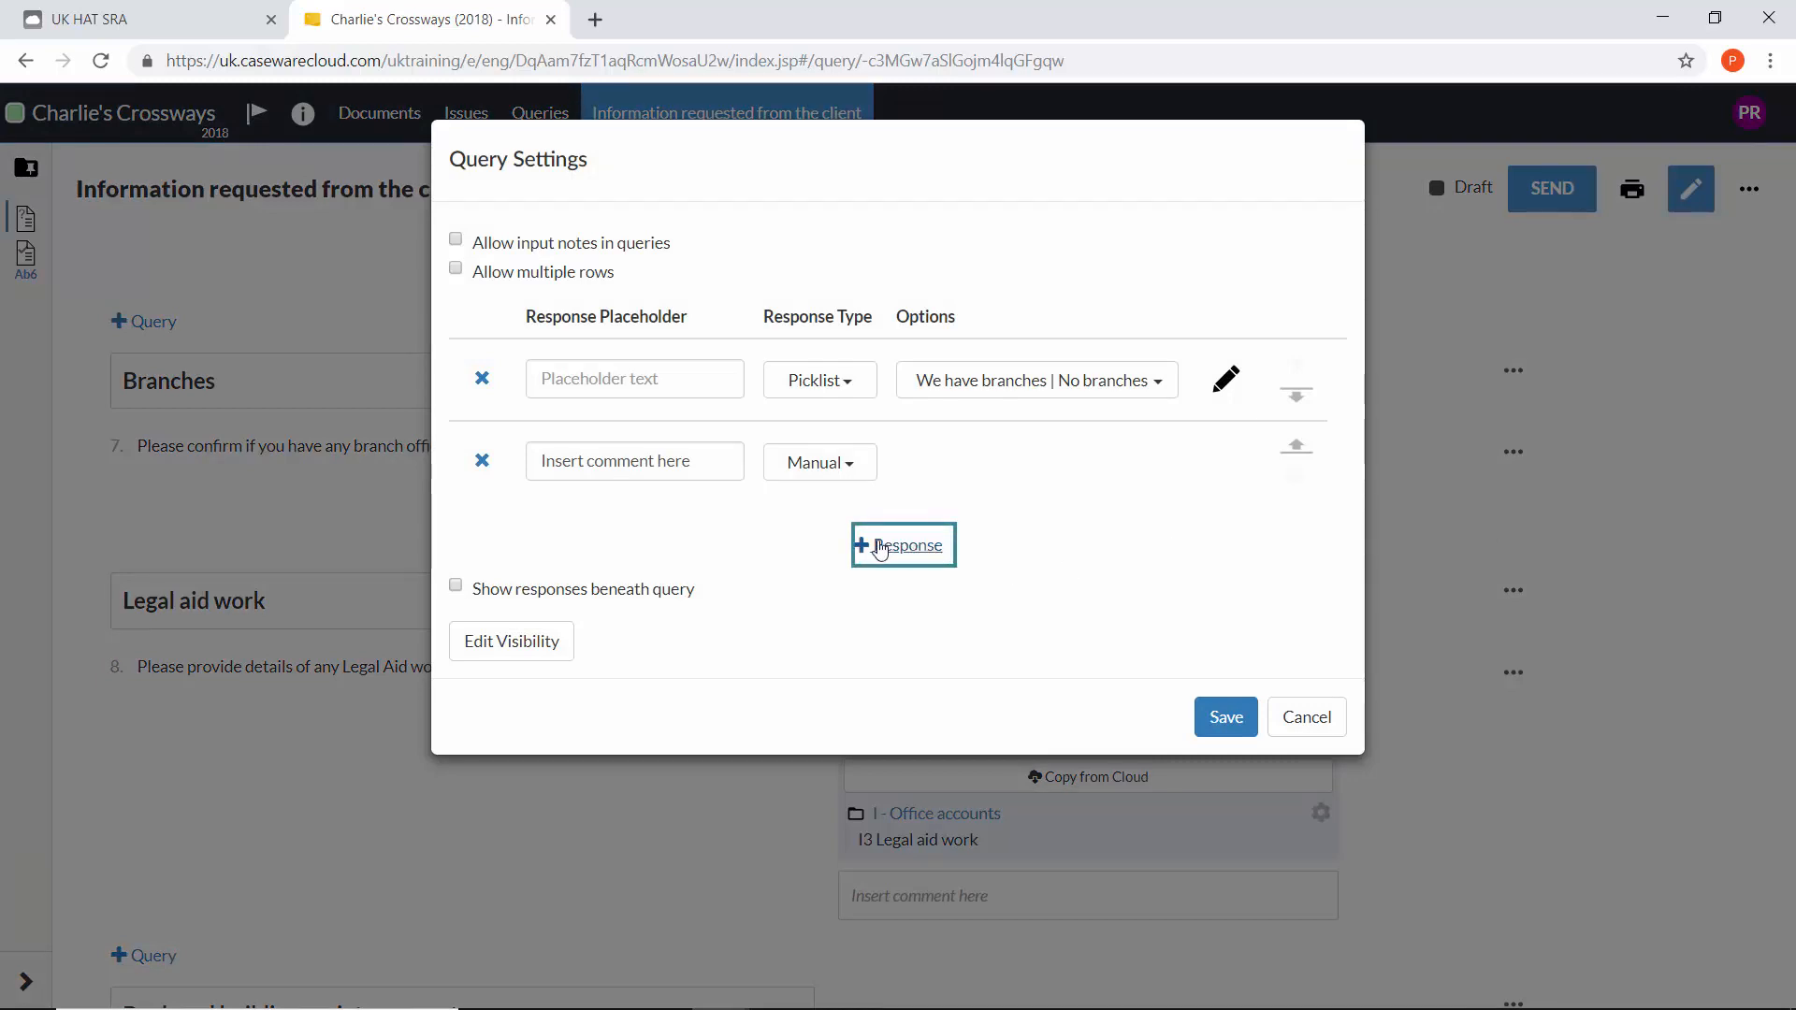
pyautogui.moveTo(864, 556)
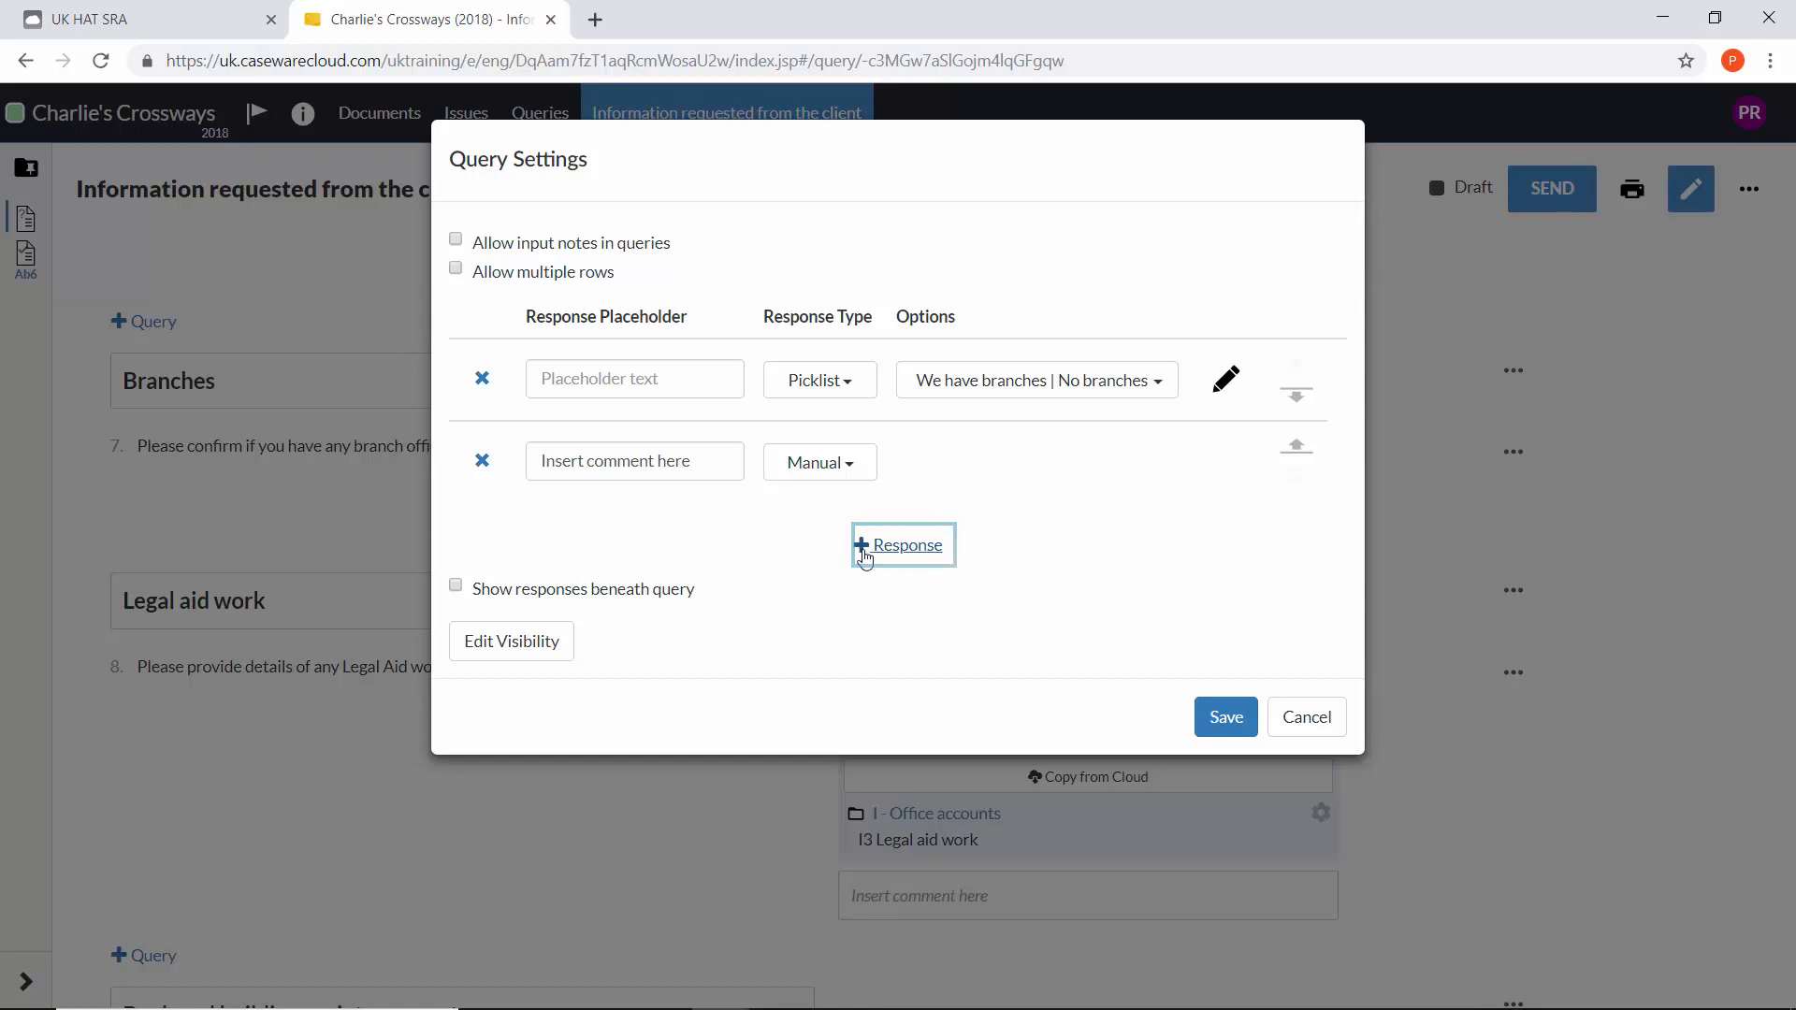
# - Add a third Manual response to the Branches query, save it, and type 'Inserted text' into it
pyautogui.click(902, 544)
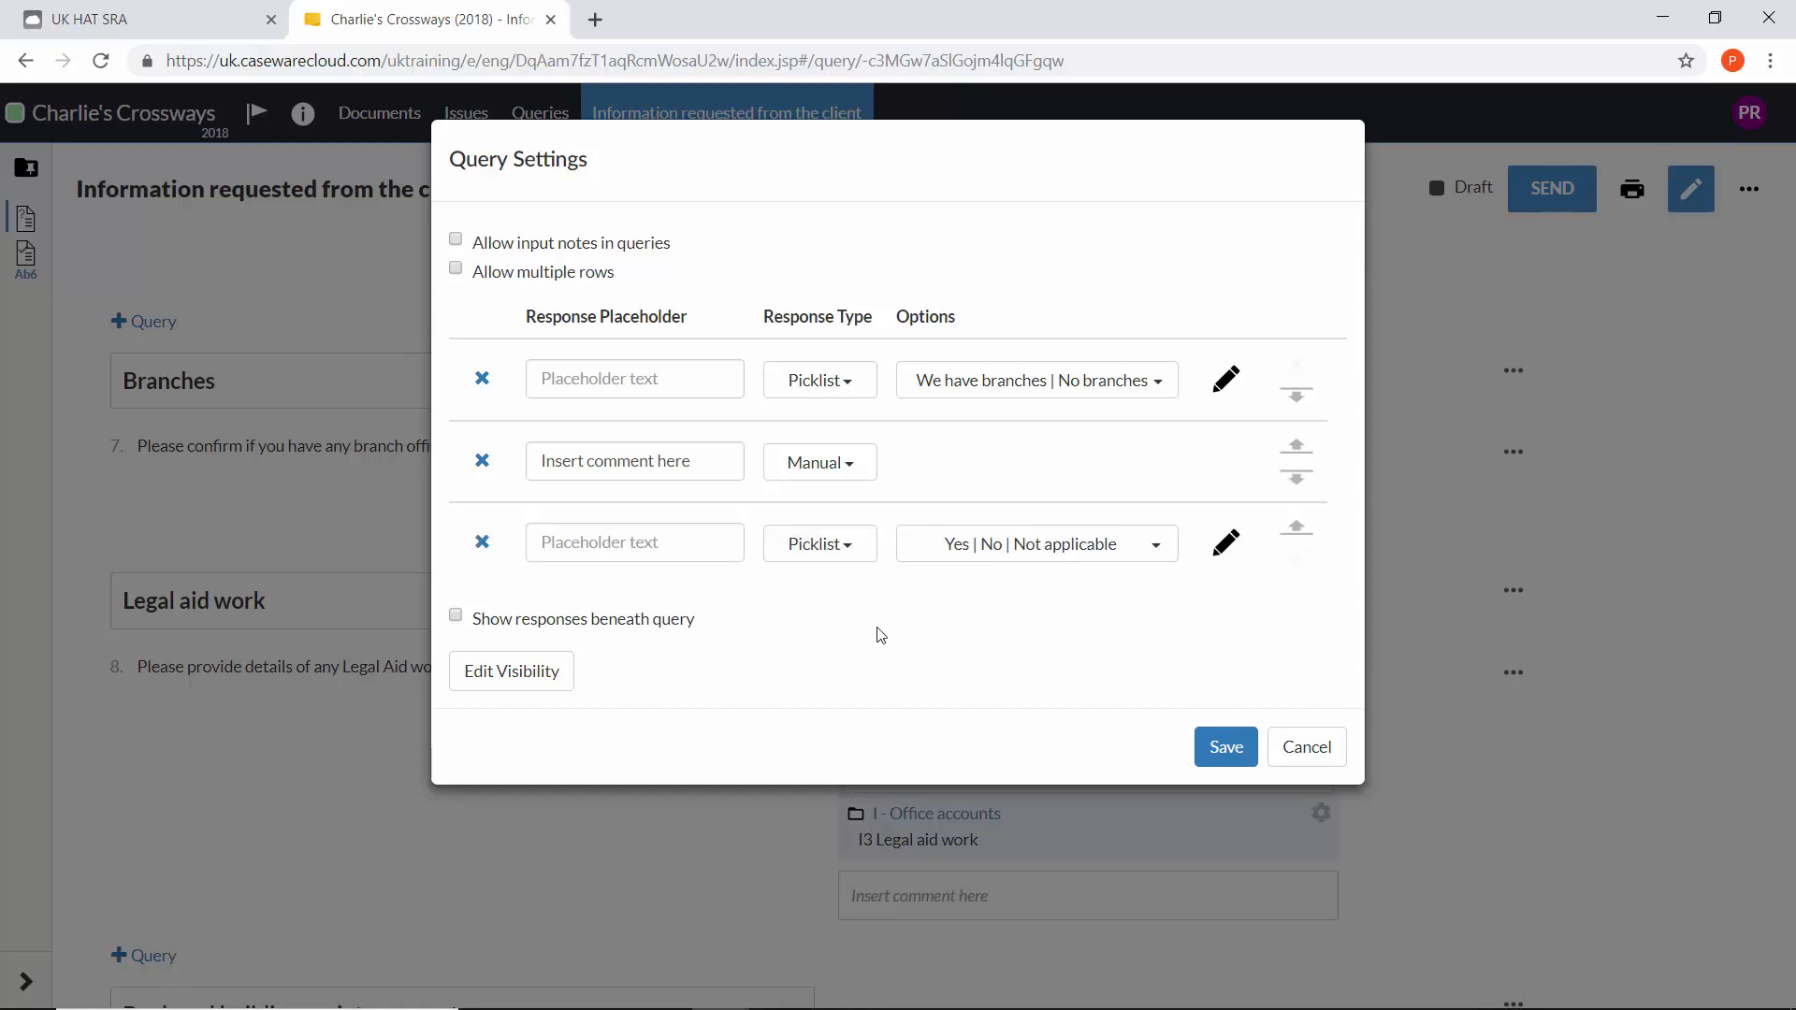
pyautogui.click(818, 542)
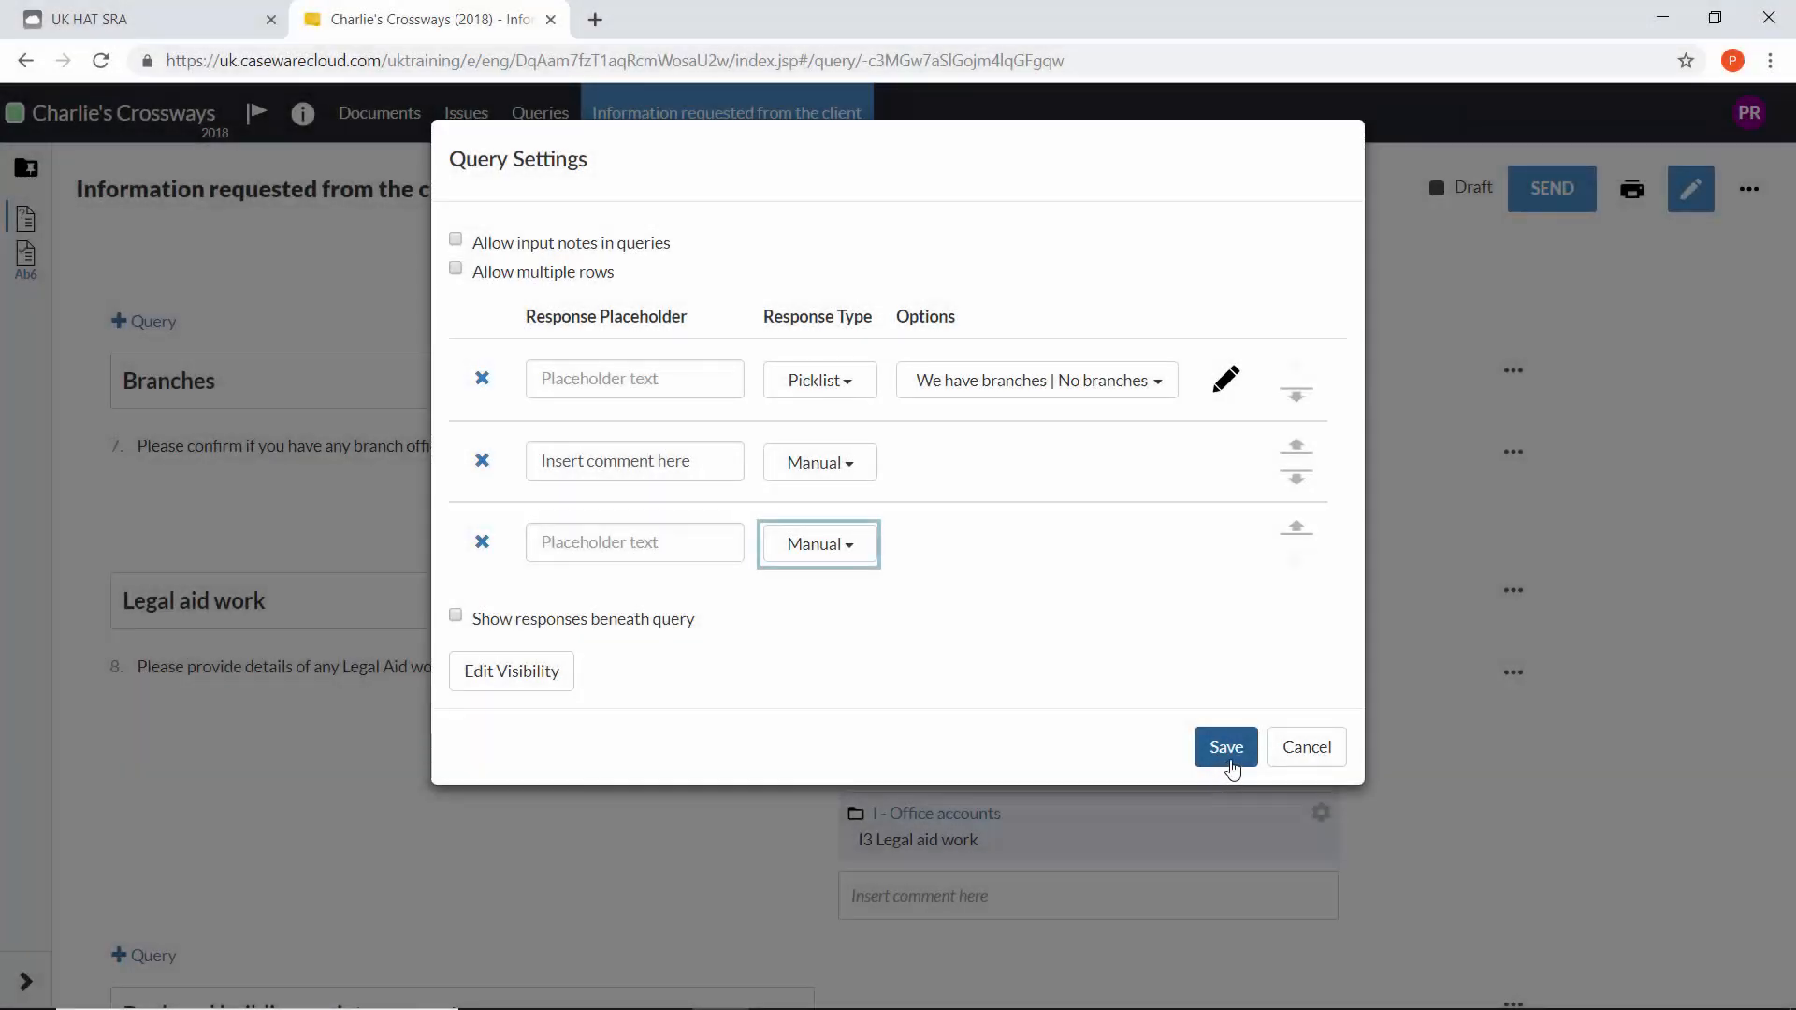
pyautogui.click(1224, 746)
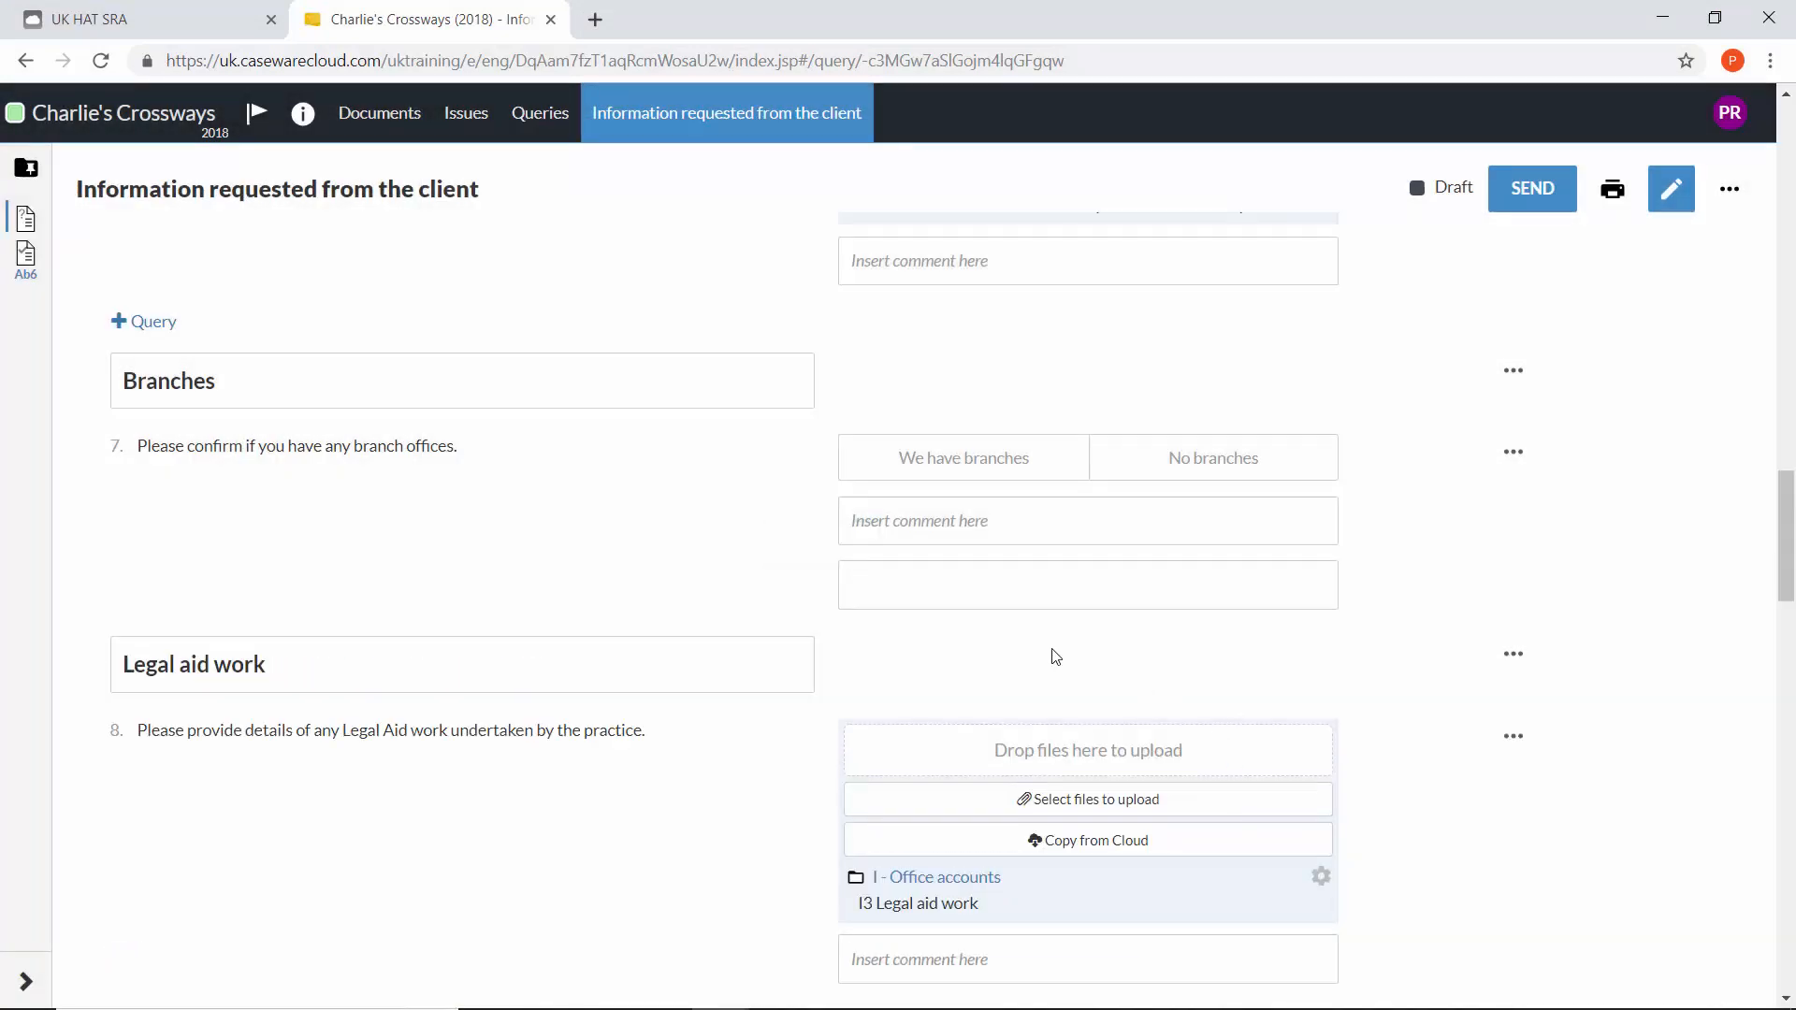
pyautogui.click(1086, 584)
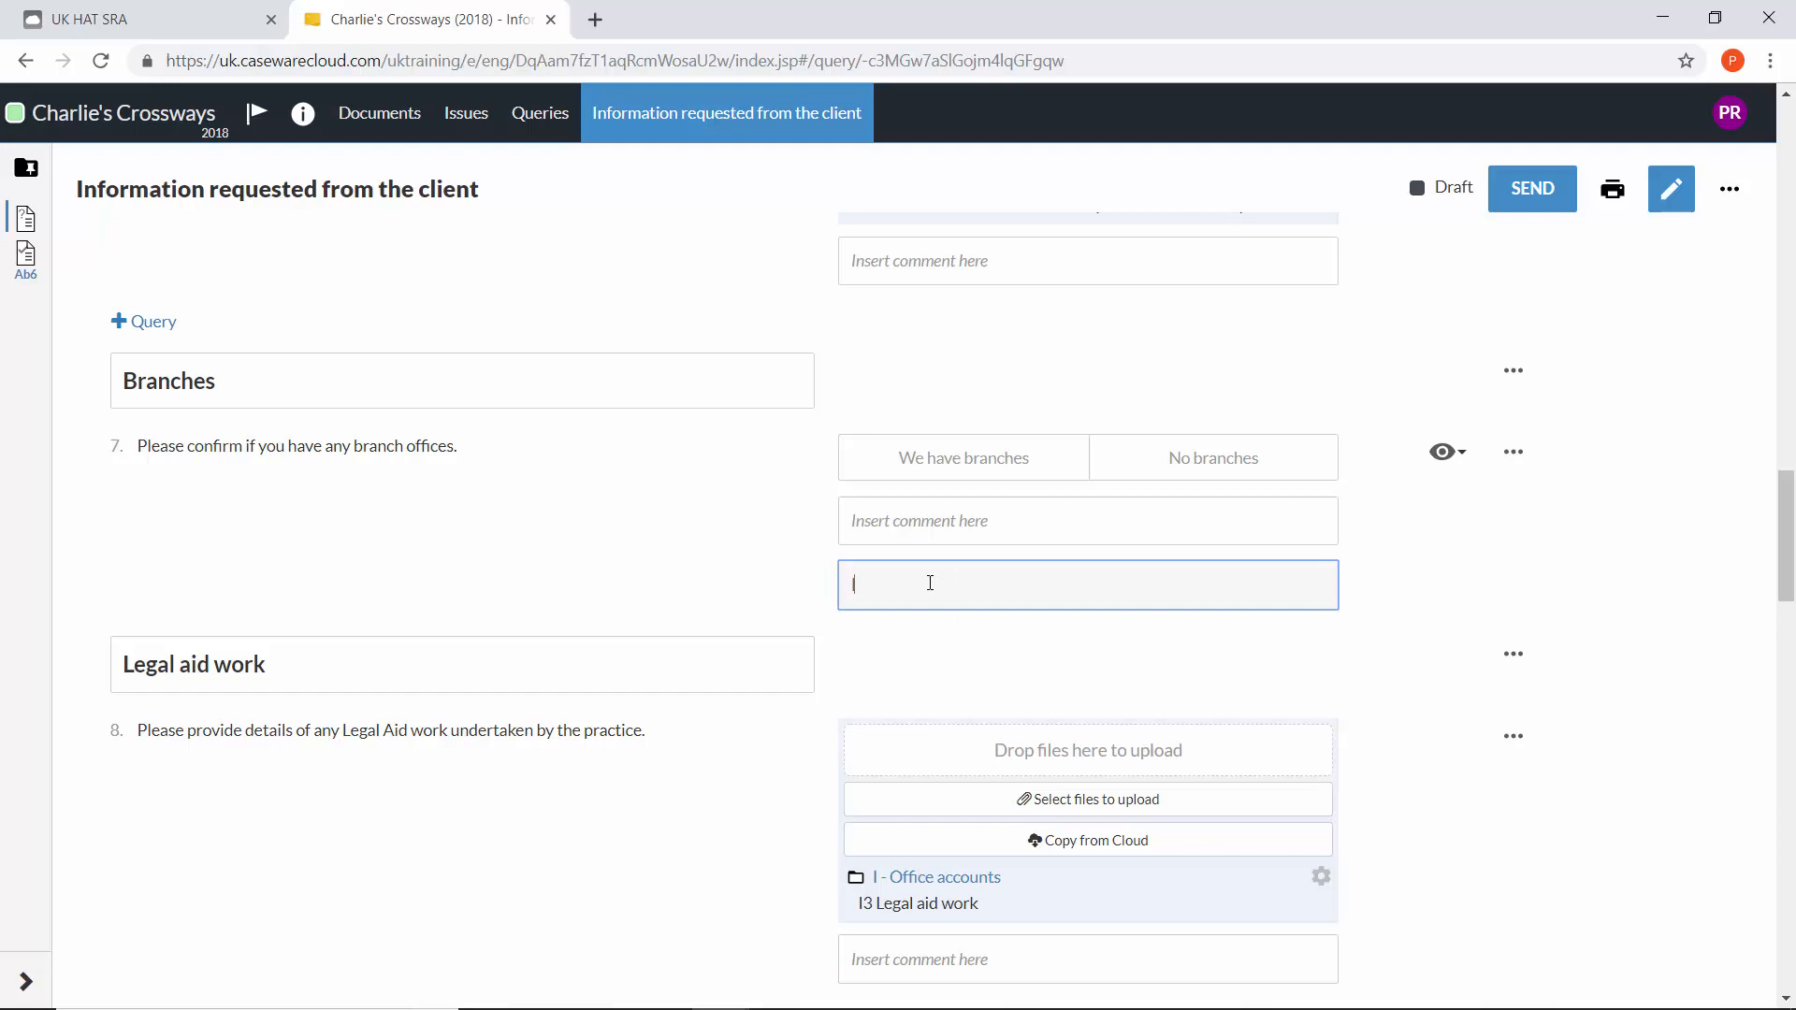
pyautogui.write('Inserted text')
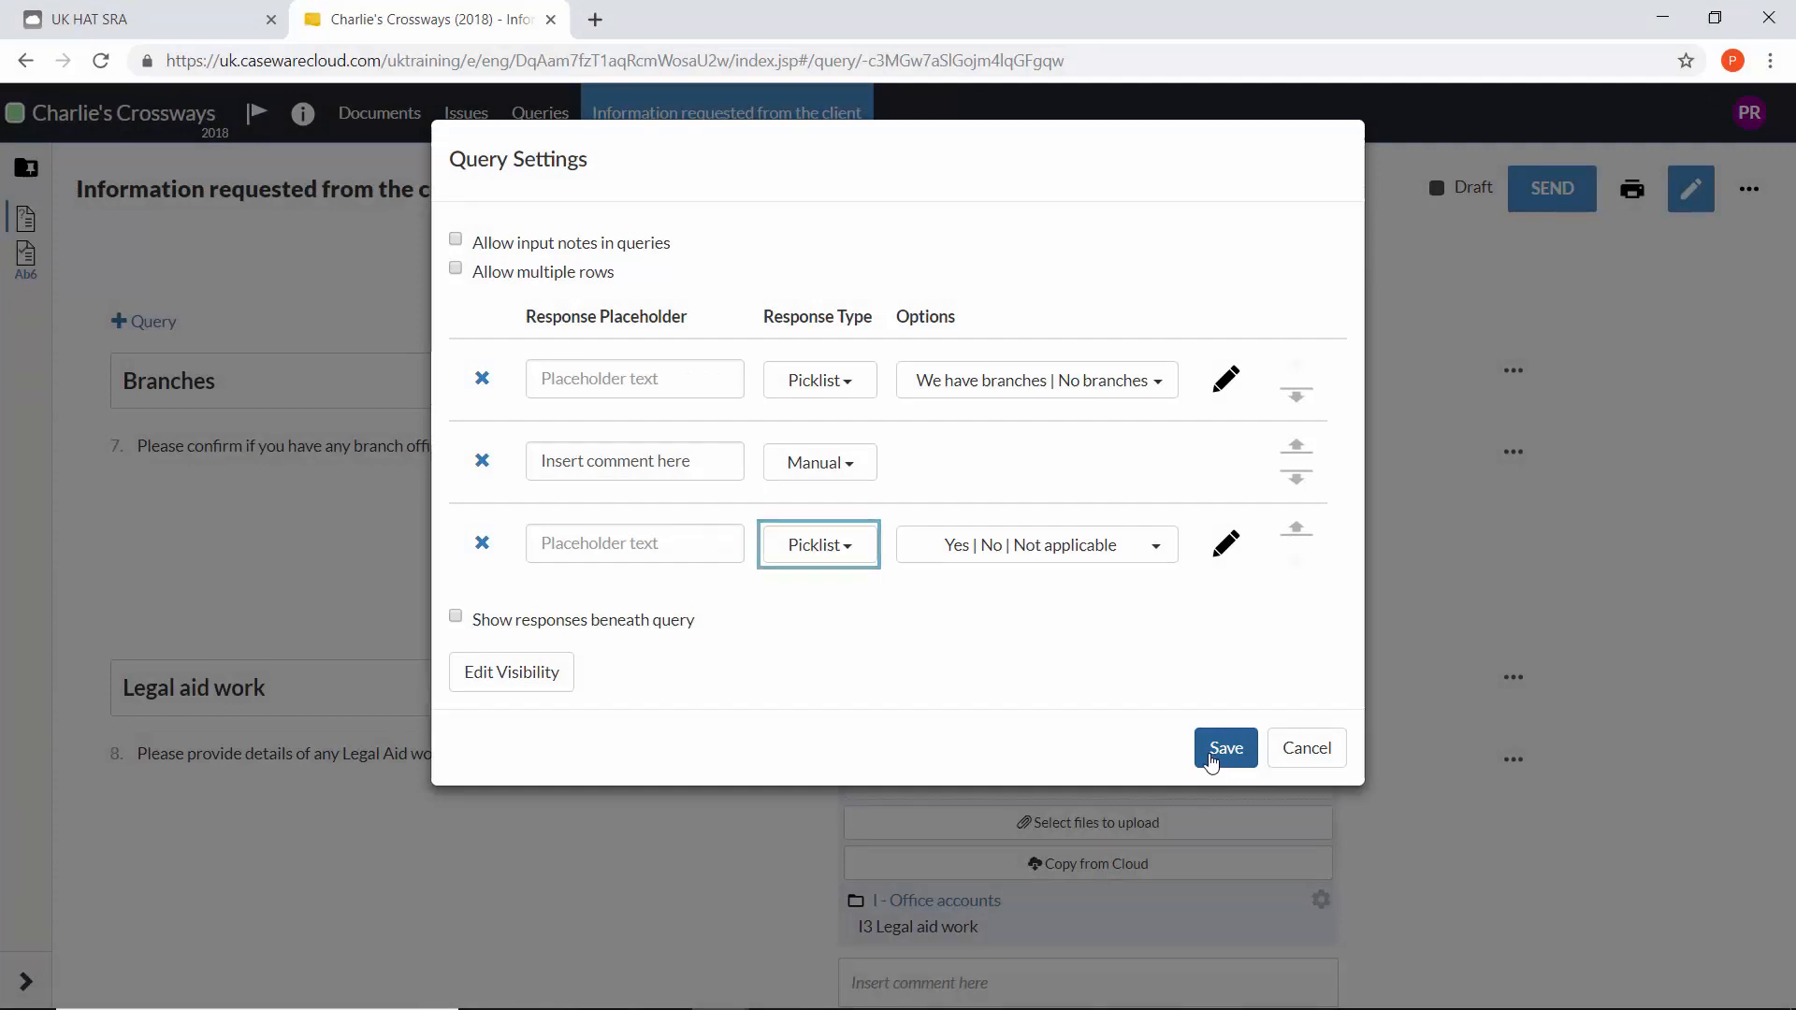
# - Save the Yes/No/Not applicable picklist response and reopen its field
pyautogui.click(1225, 748)
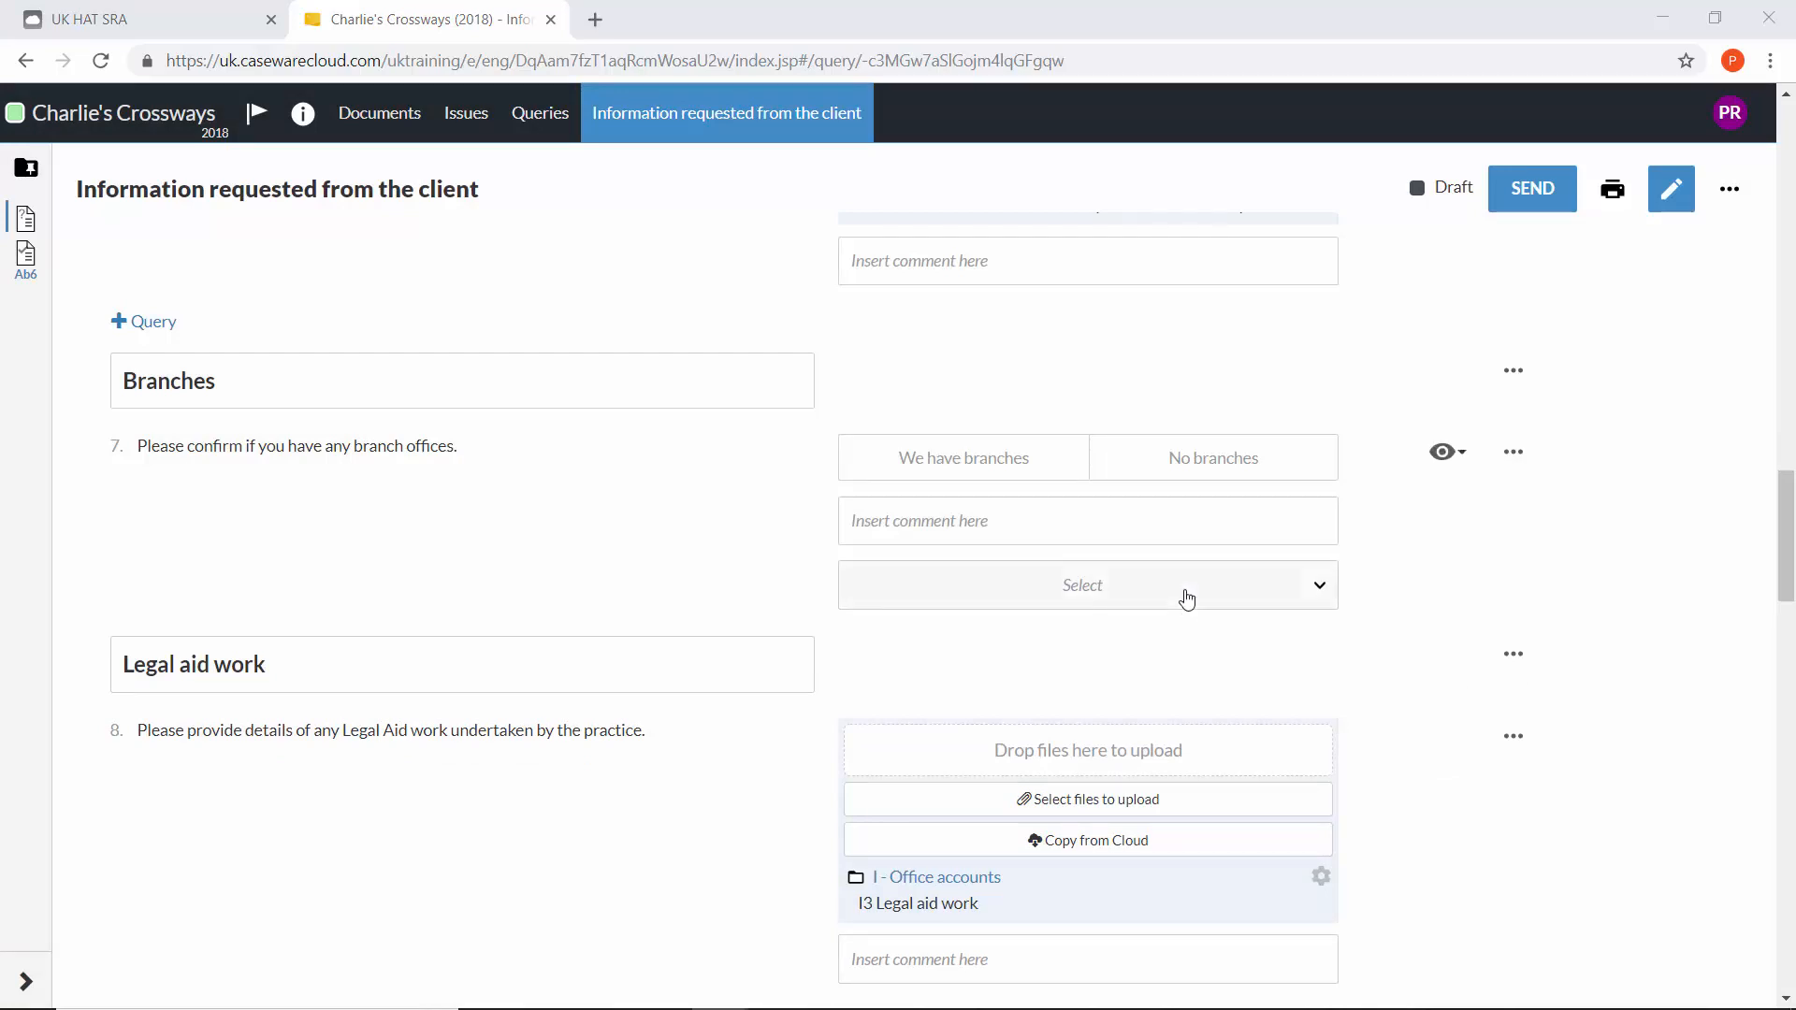
pyautogui.click(1082, 584)
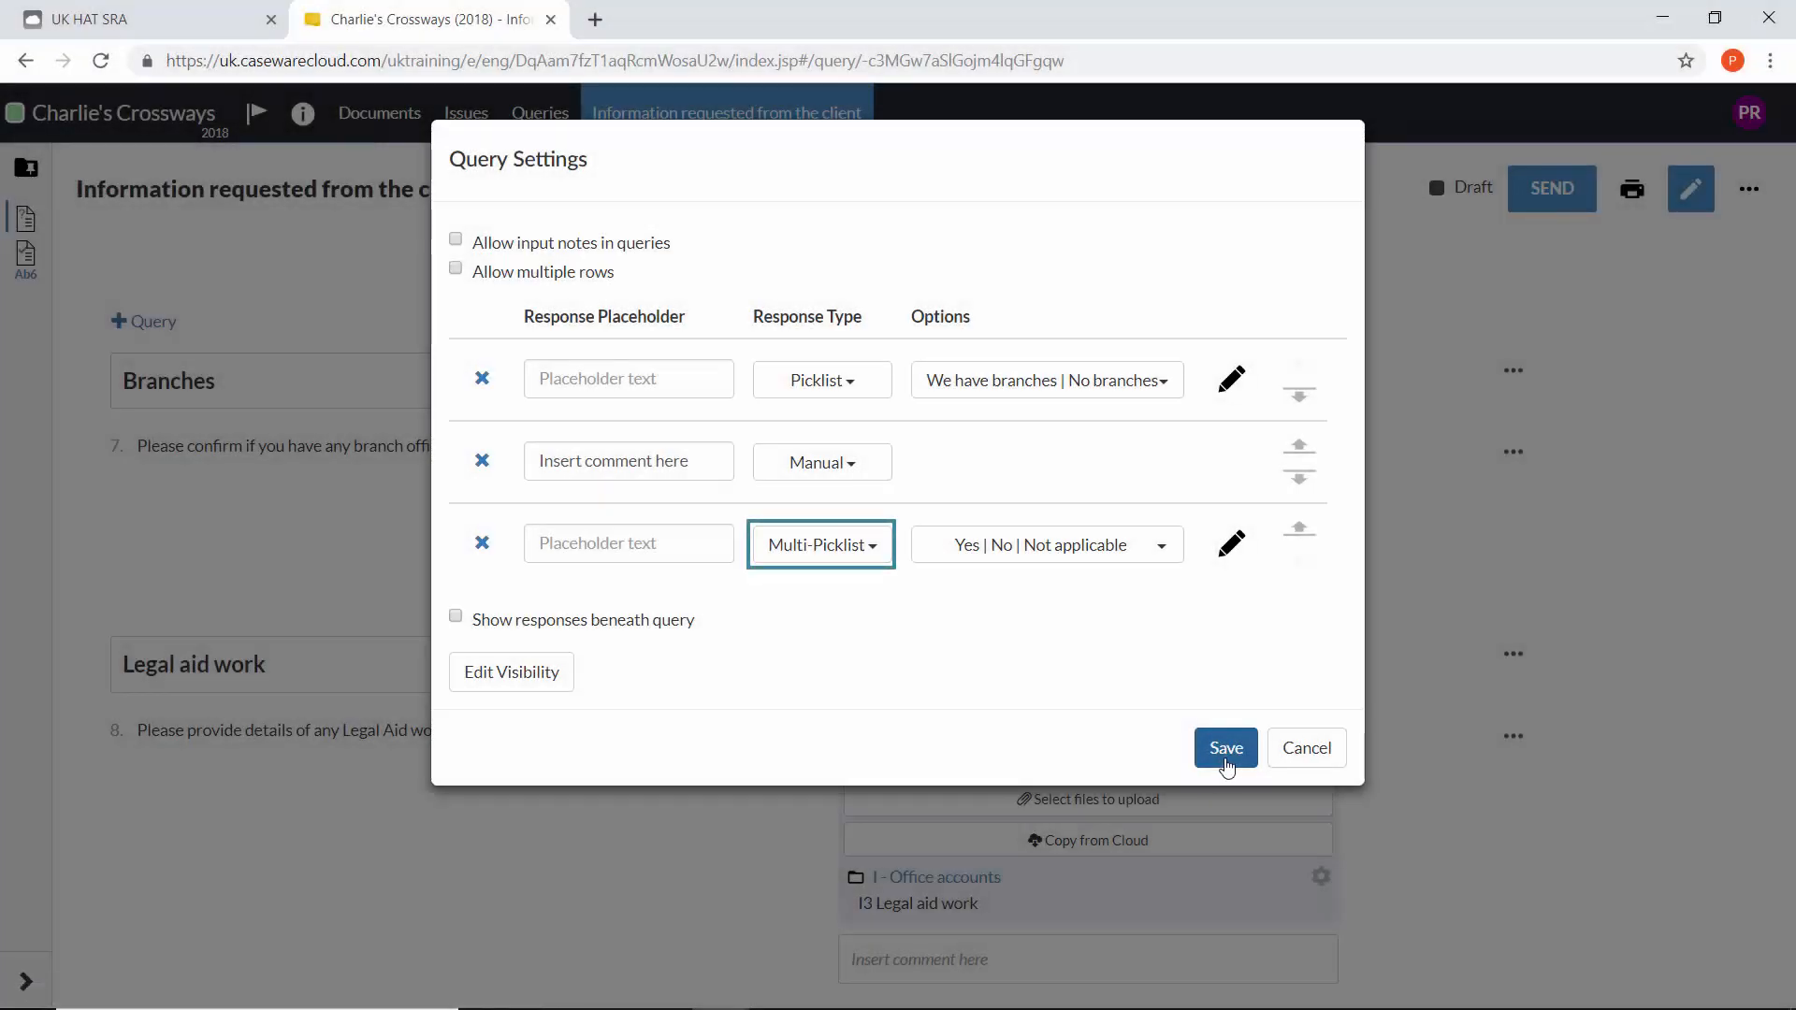
# - Save the Multi-Picklist response, tick Yes and Not applicable, and open the query's ••• menu
pyautogui.click(1224, 748)
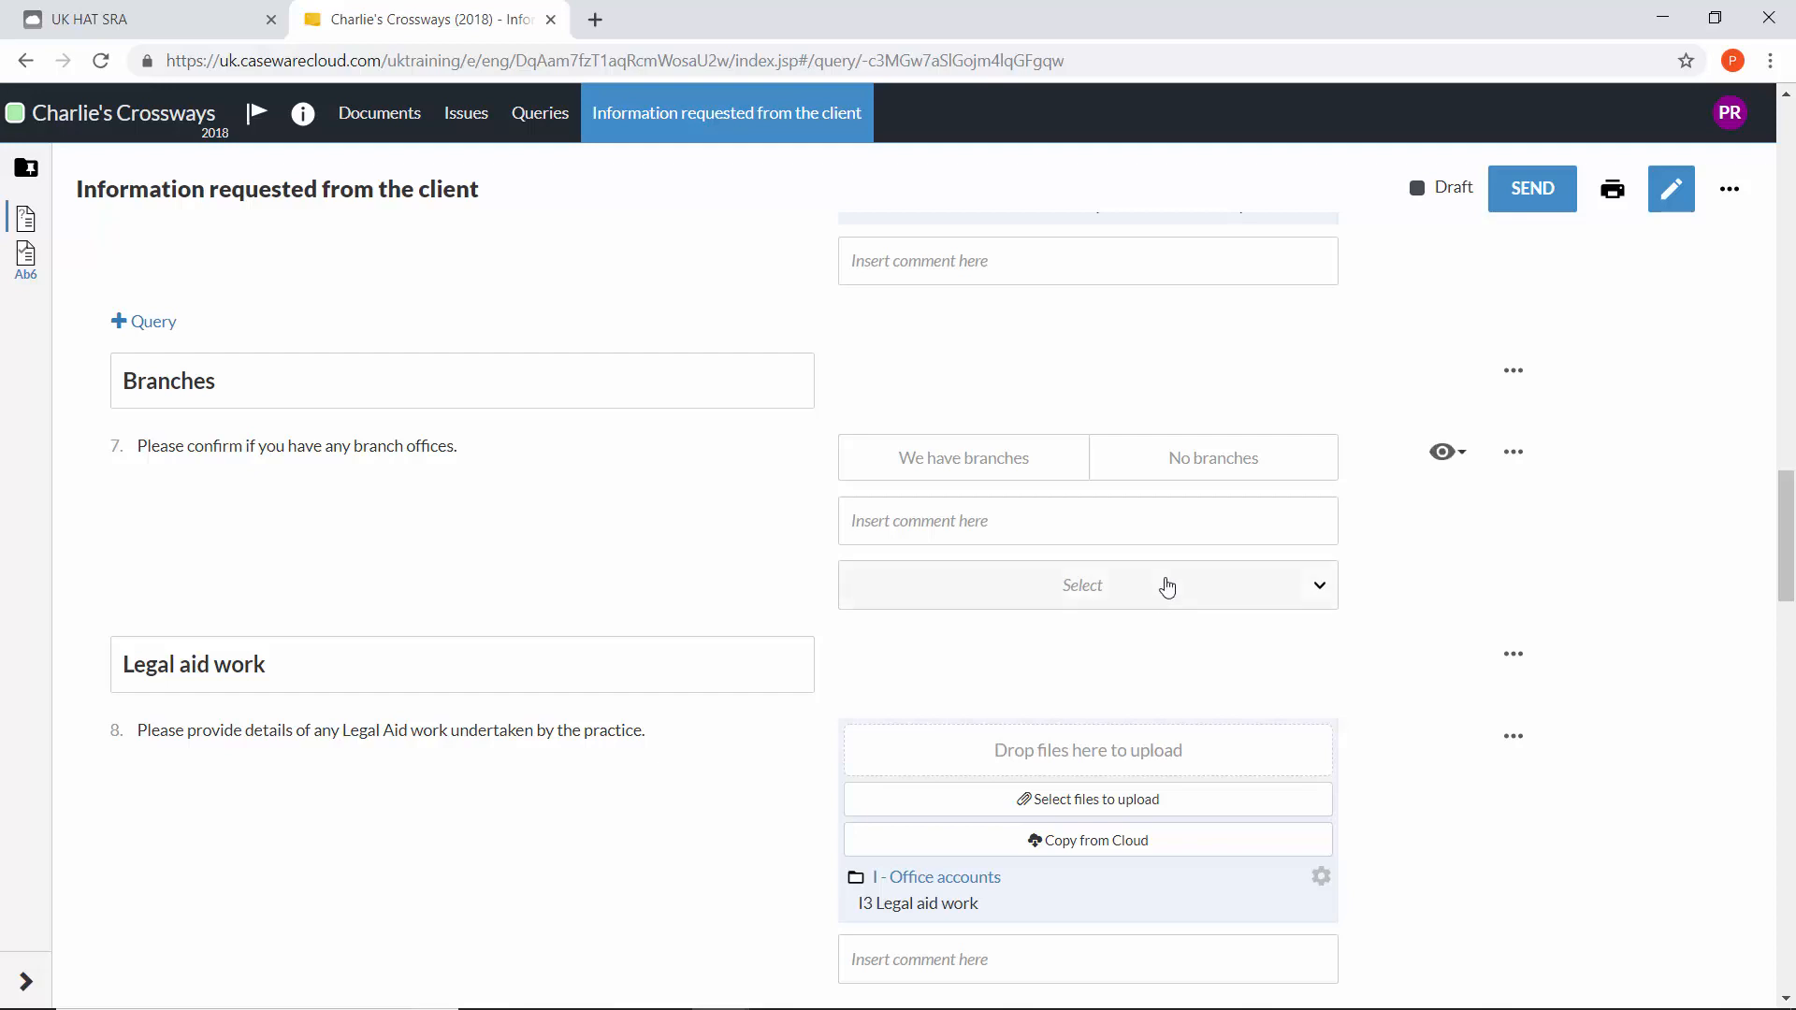
pyautogui.click(1082, 583)
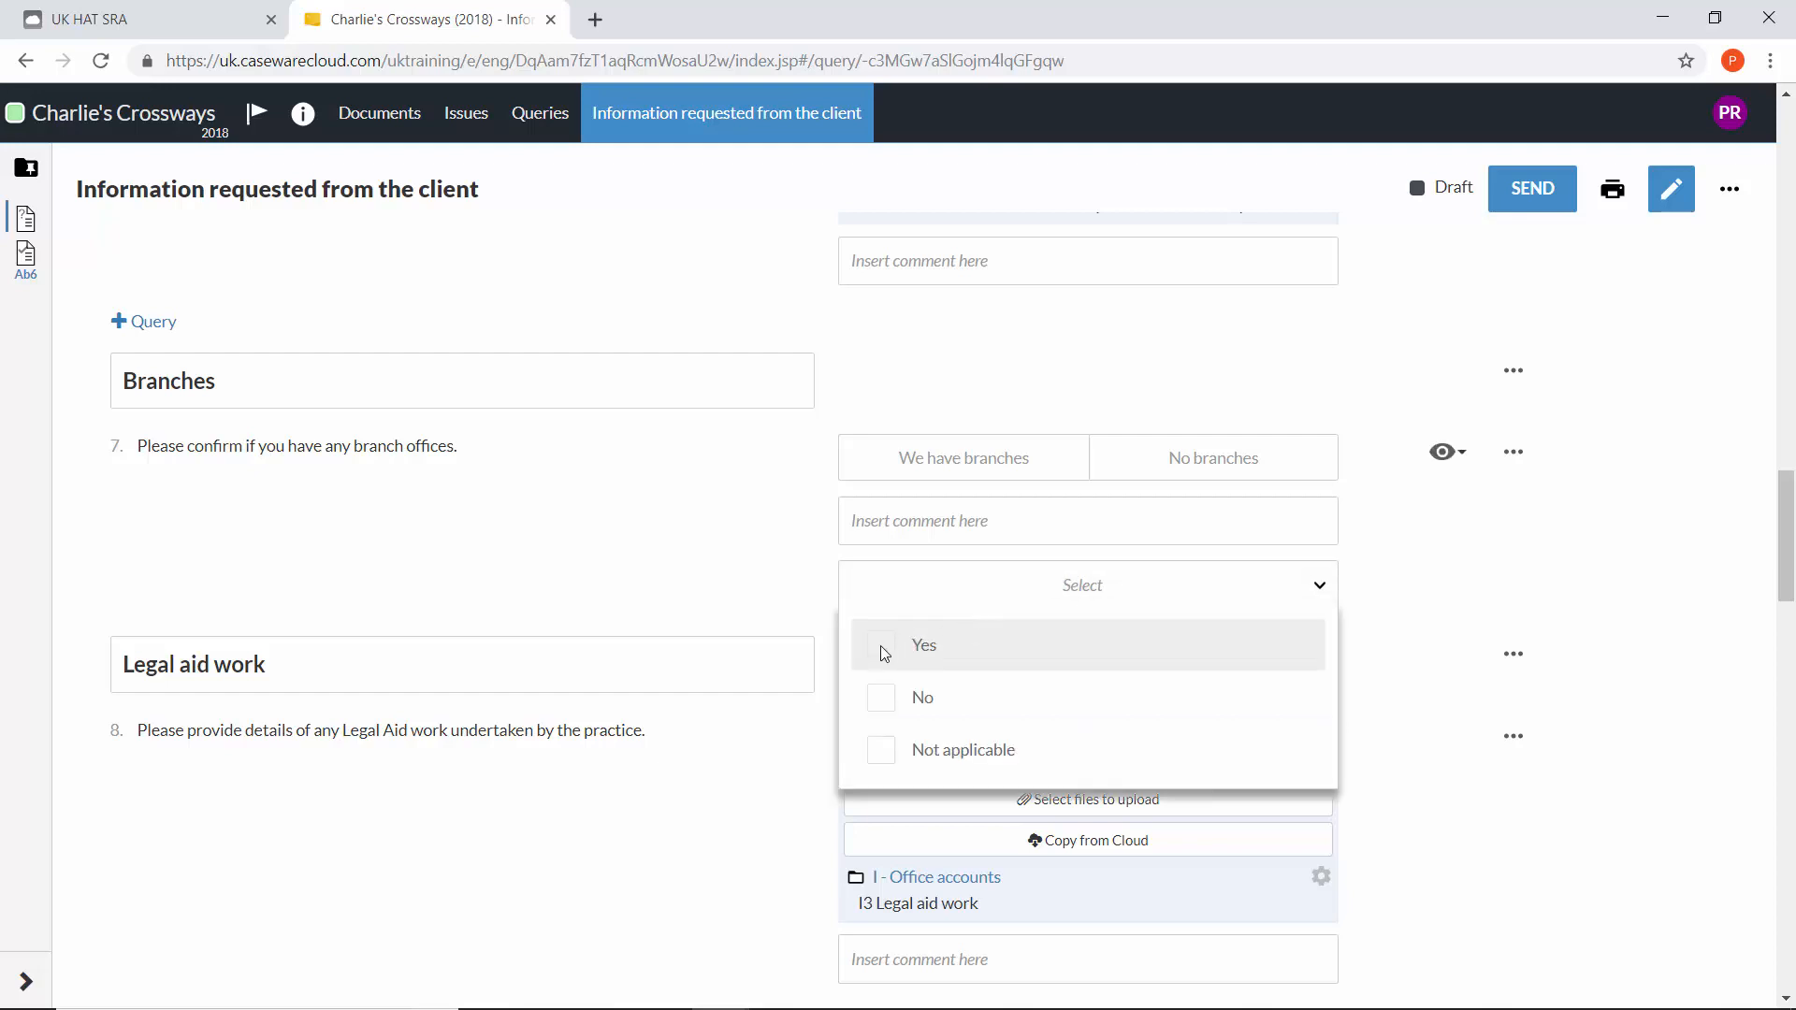
pyautogui.click(923, 645)
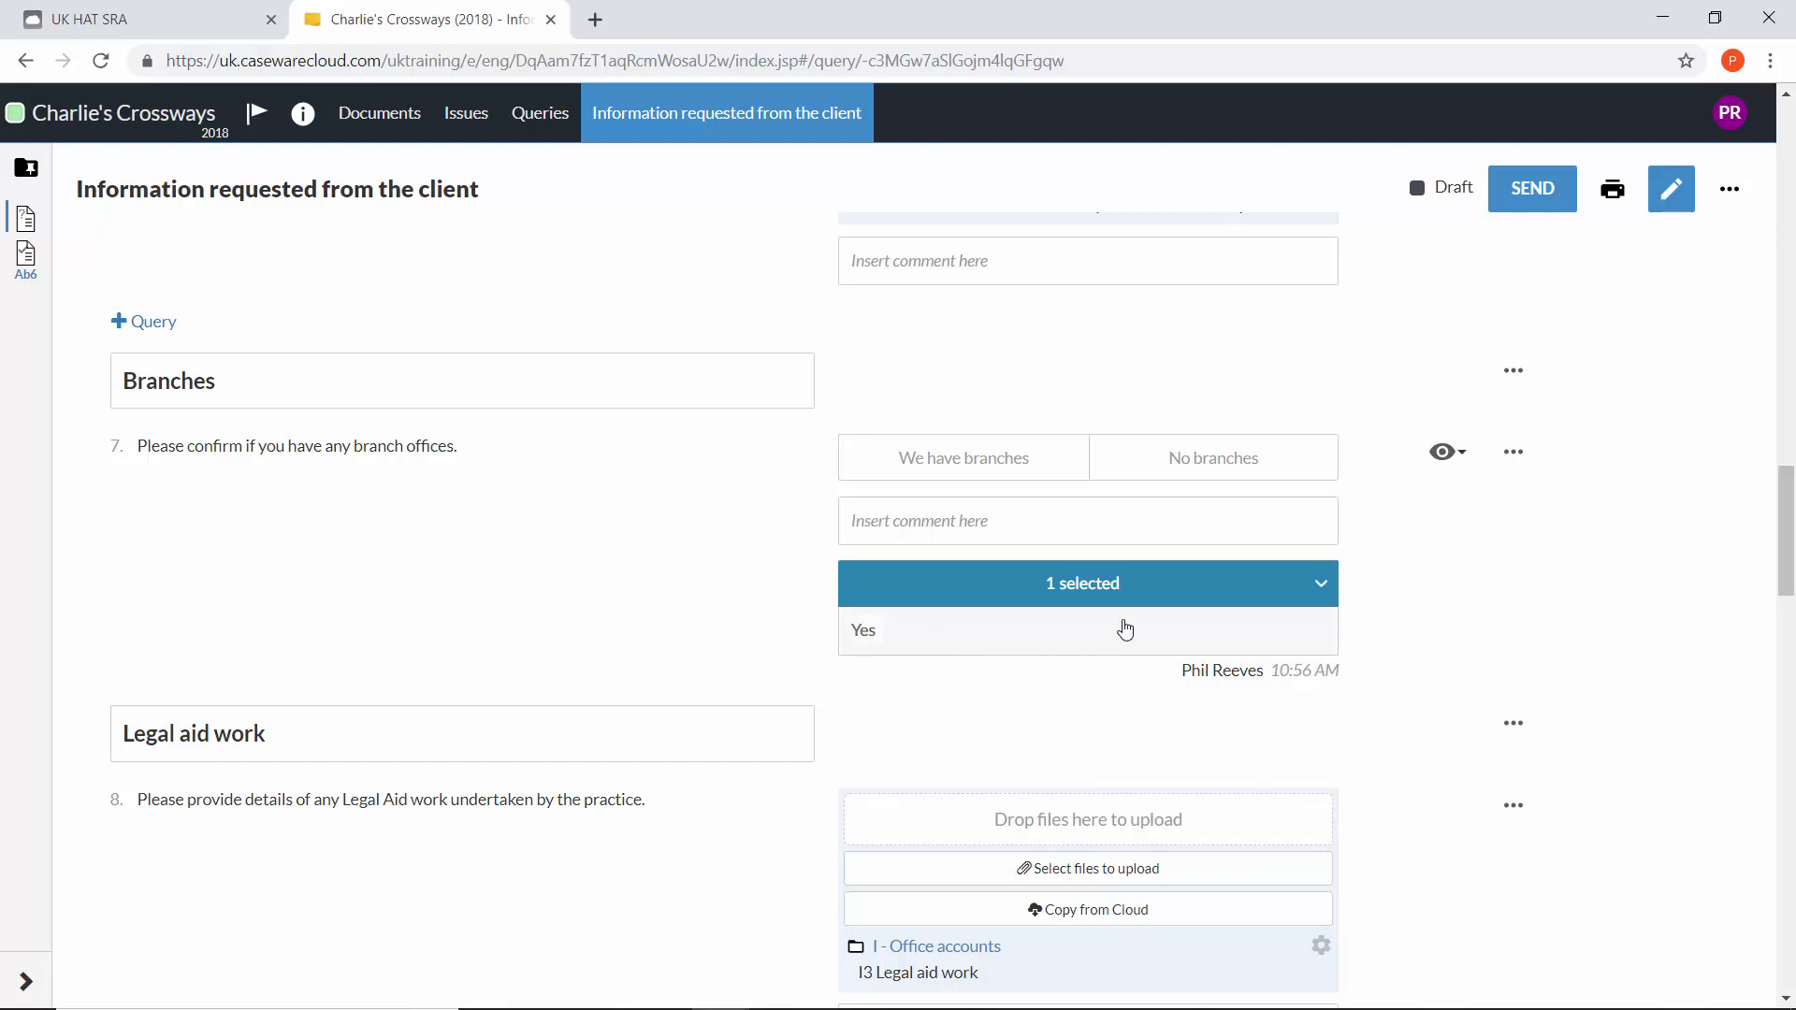
pyautogui.click(902, 675)
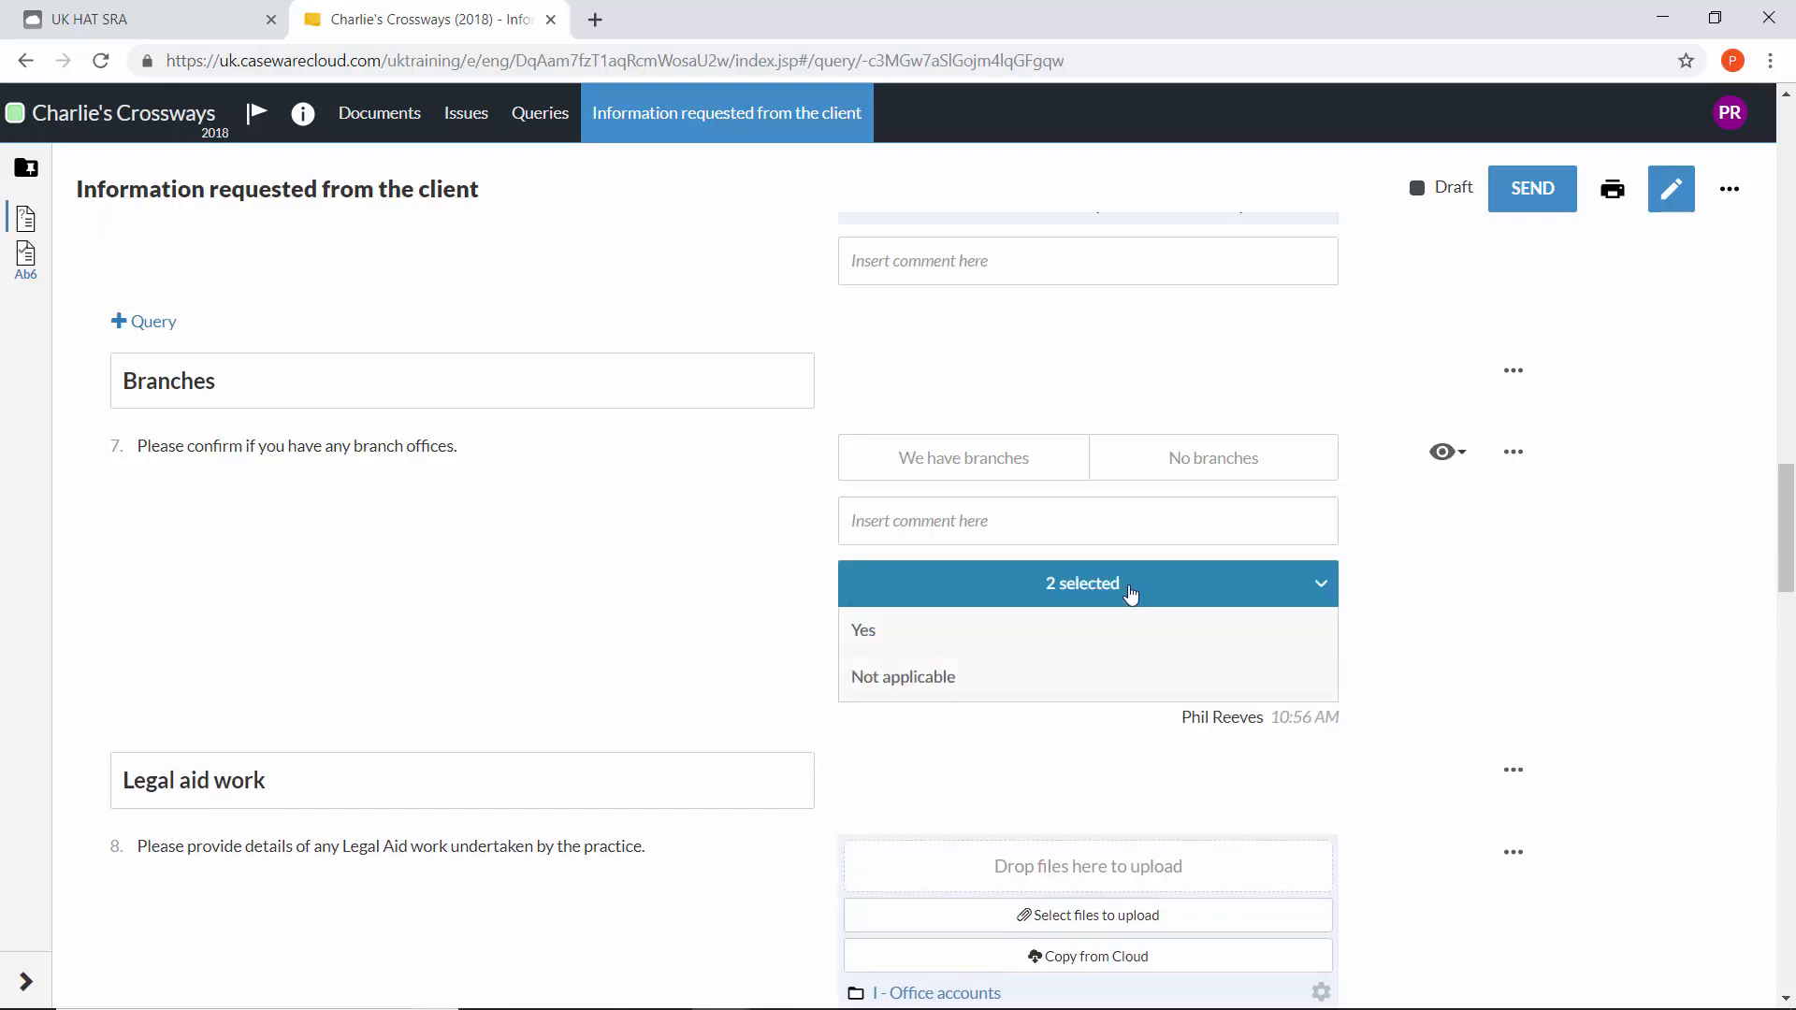
pyautogui.click(1511, 451)
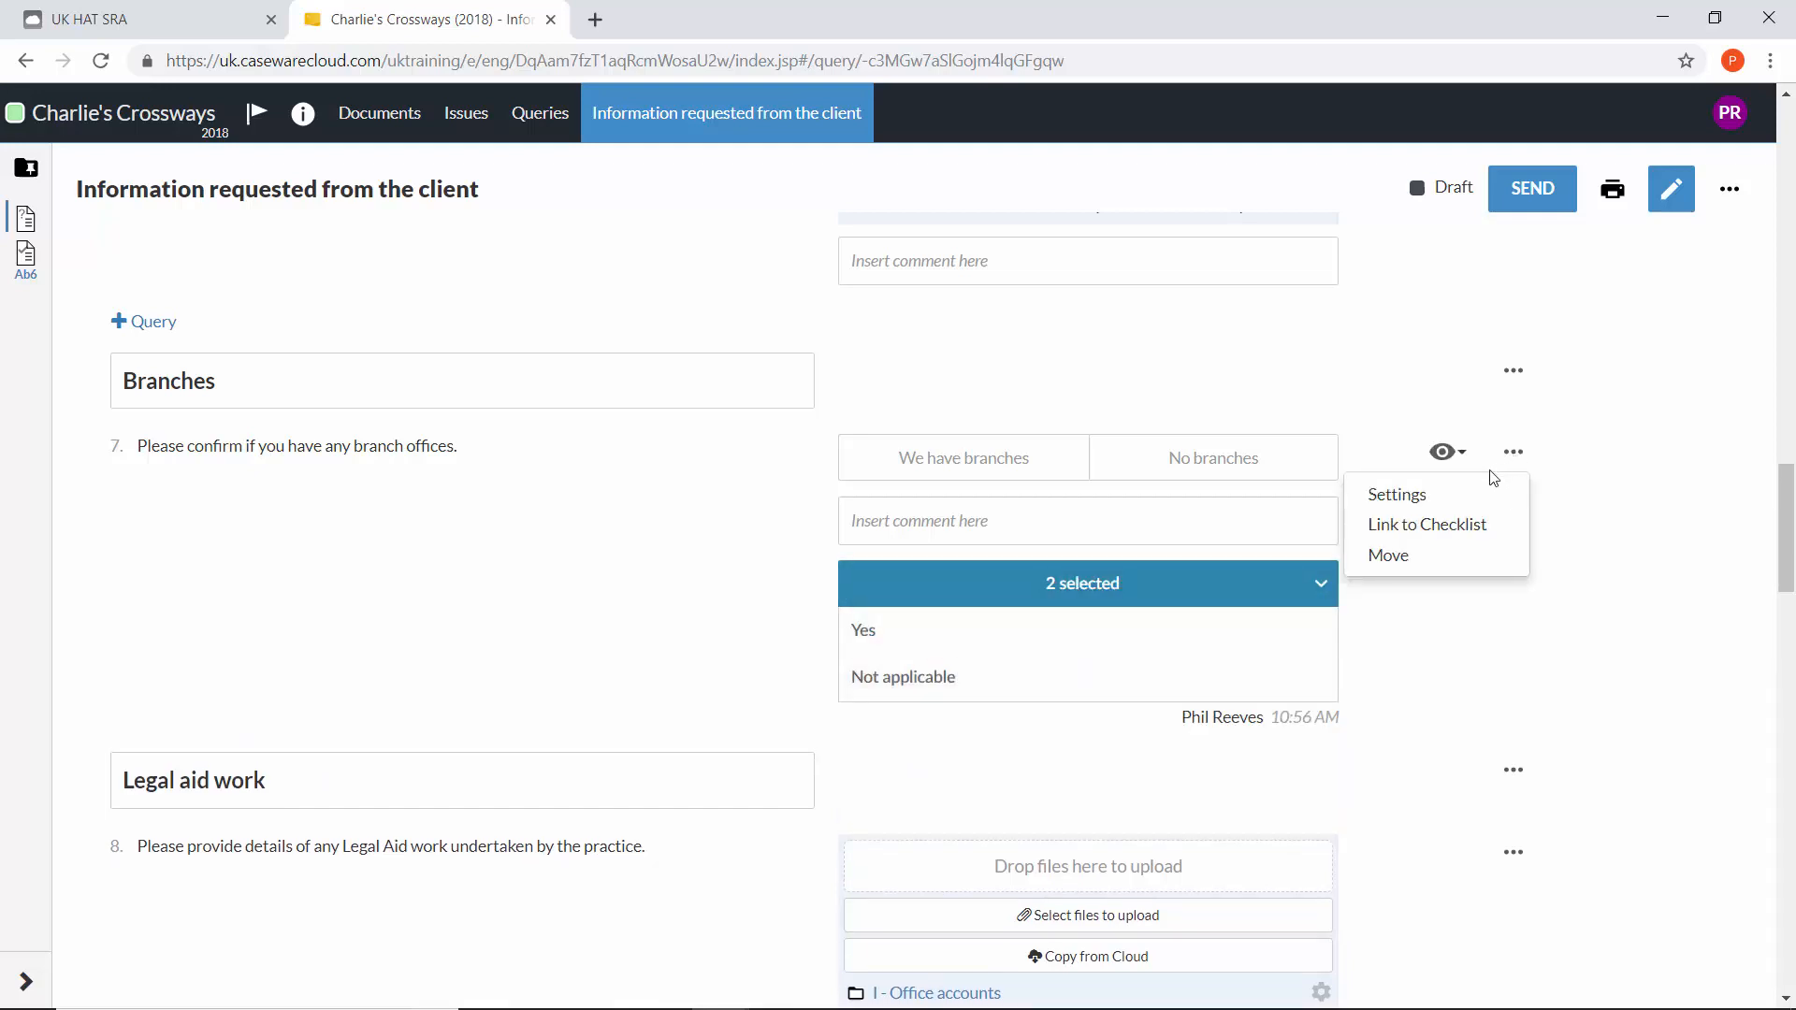
pyautogui.moveTo(1460, 499)
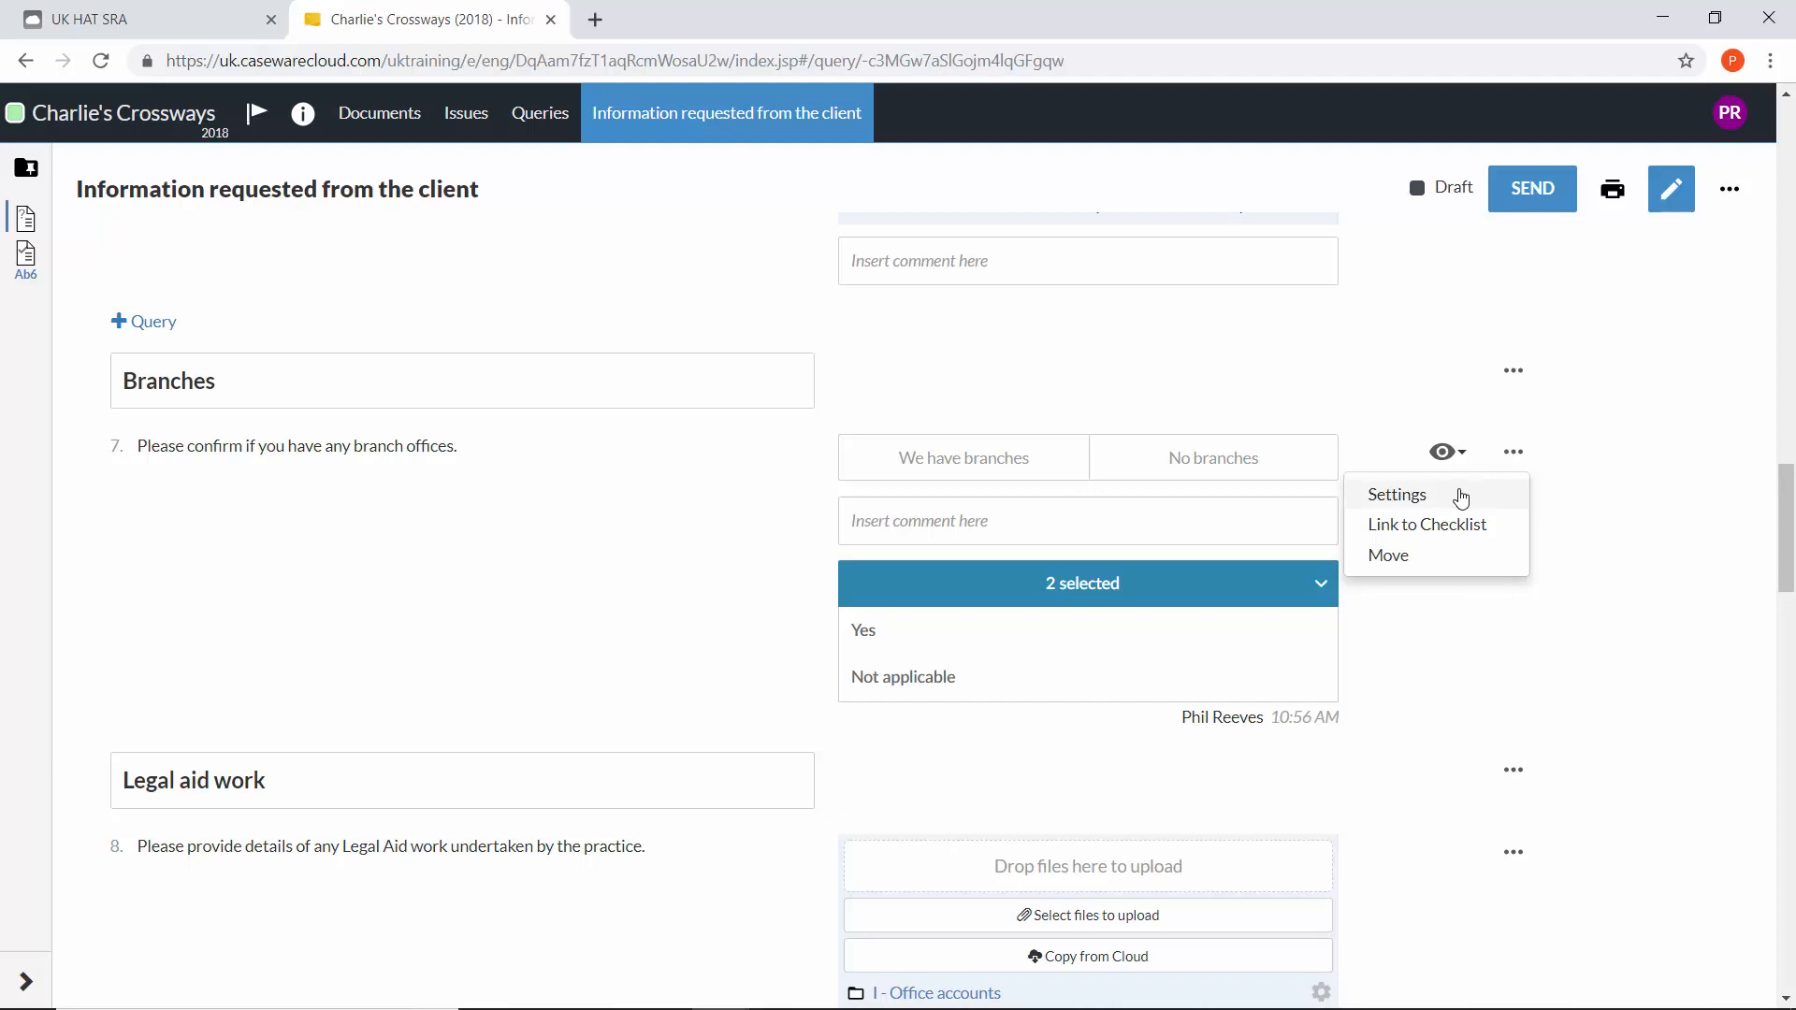
# - In the Branches query settings, change the third response from Multi-Picklist to Upload Files
pyautogui.click(1397, 494)
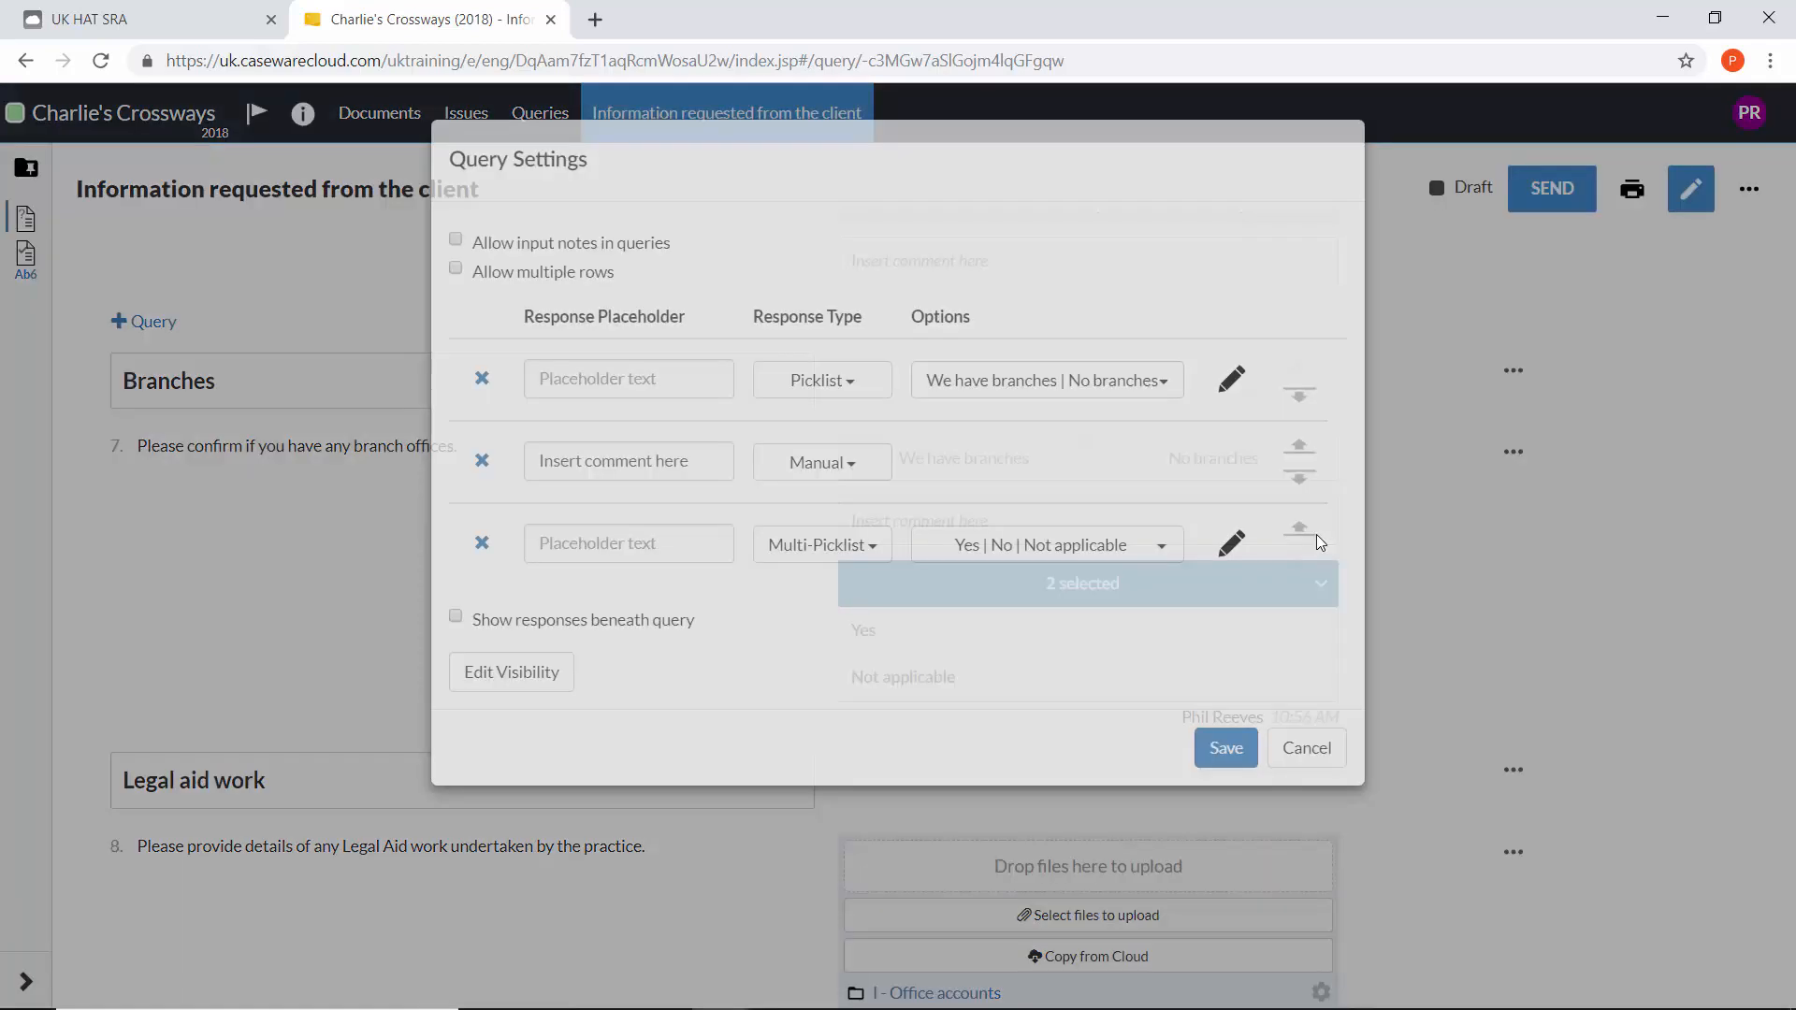
pyautogui.click(1045, 545)
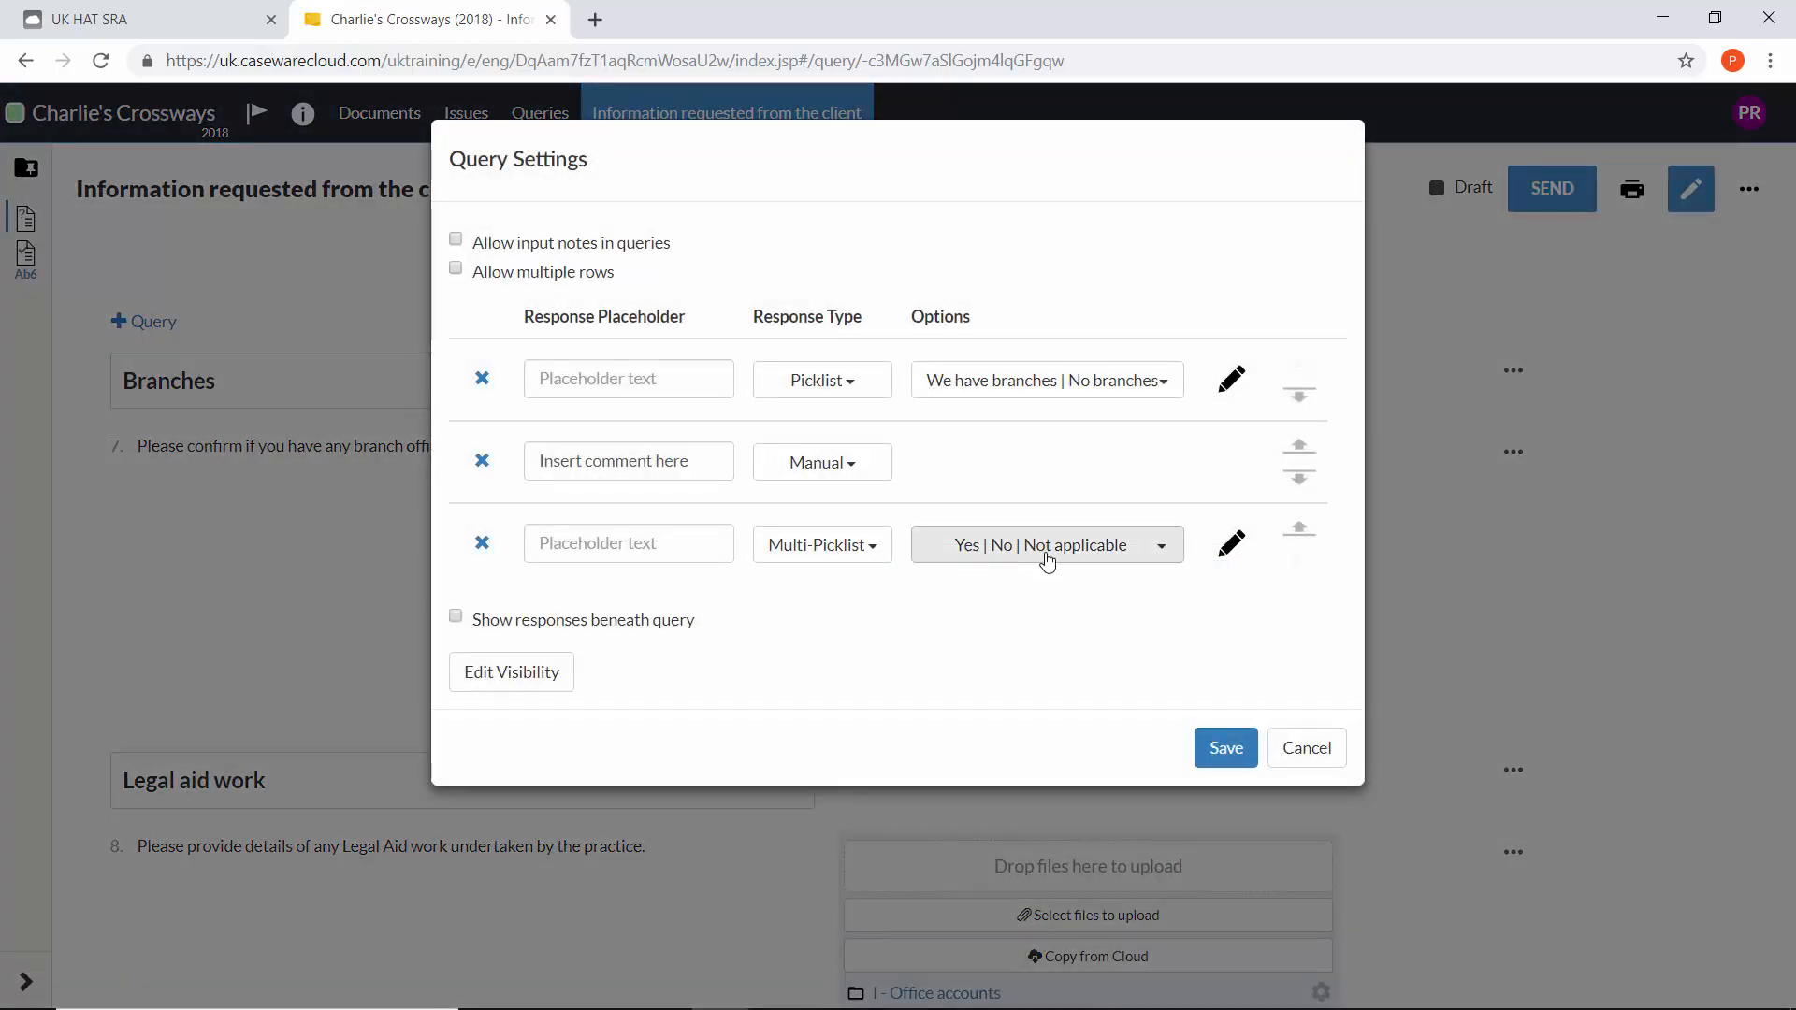
pyautogui.click(1231, 542)
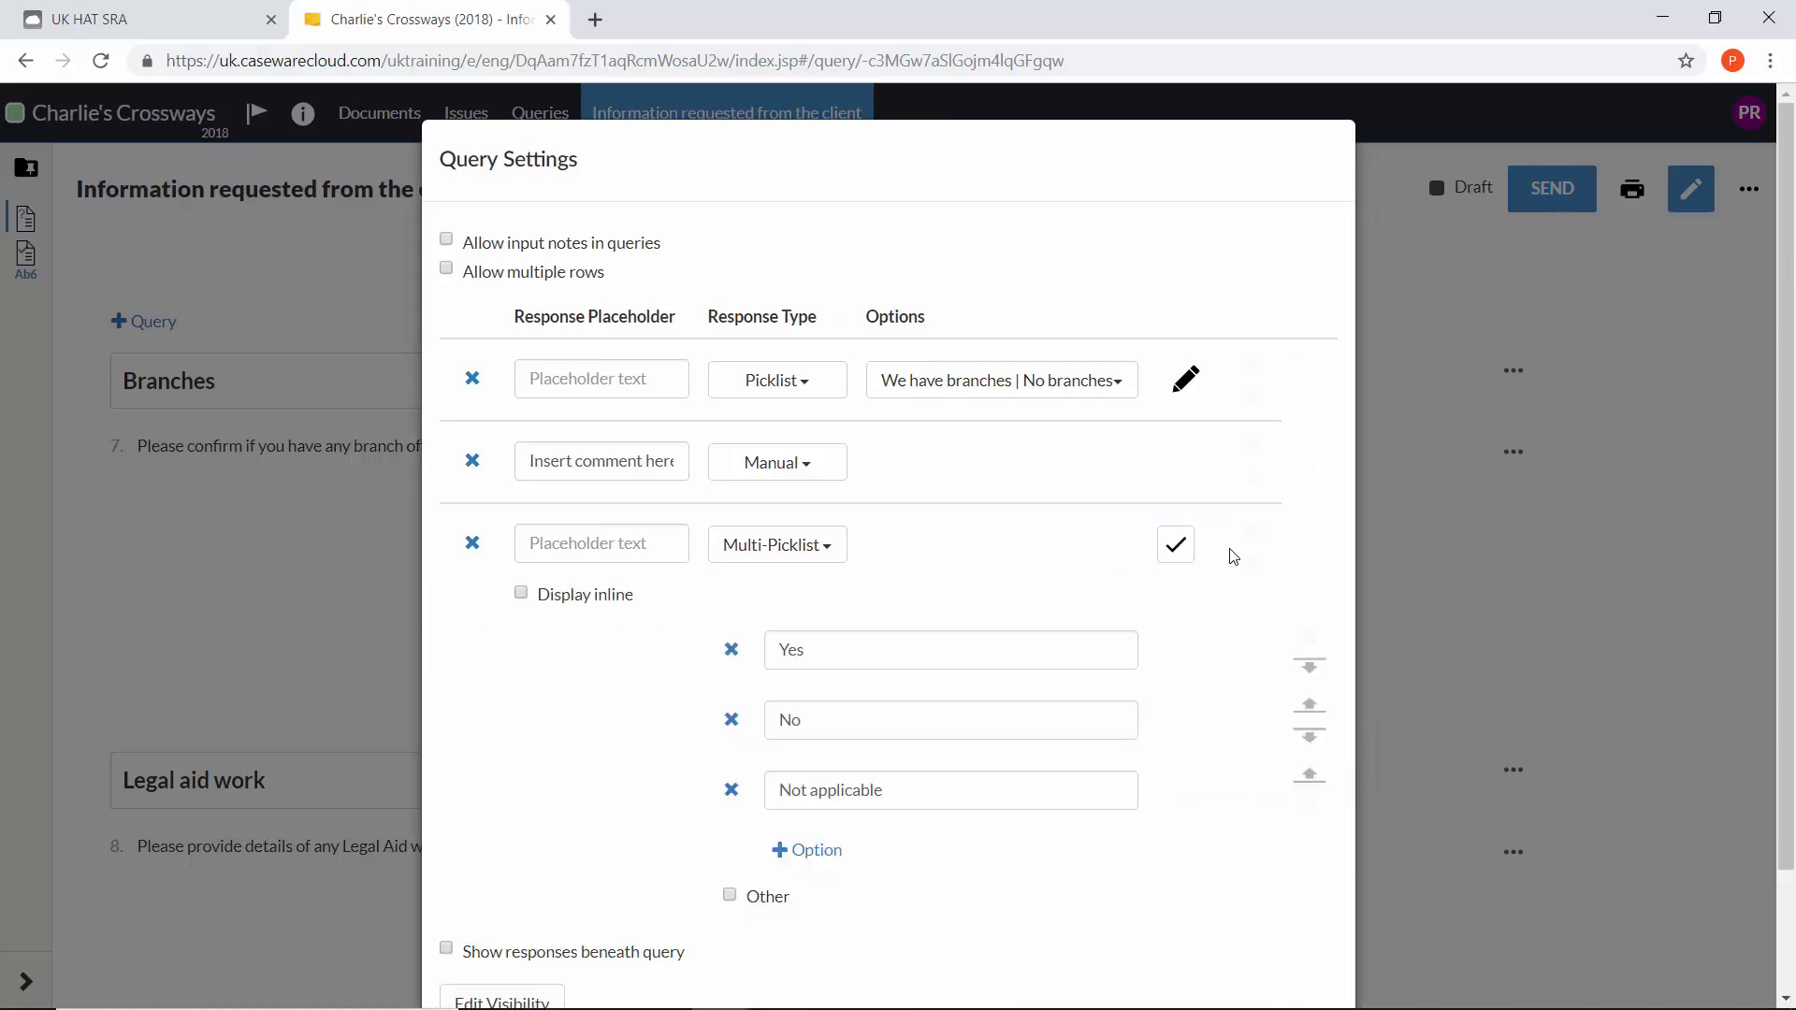
pyautogui.scroll(-3)
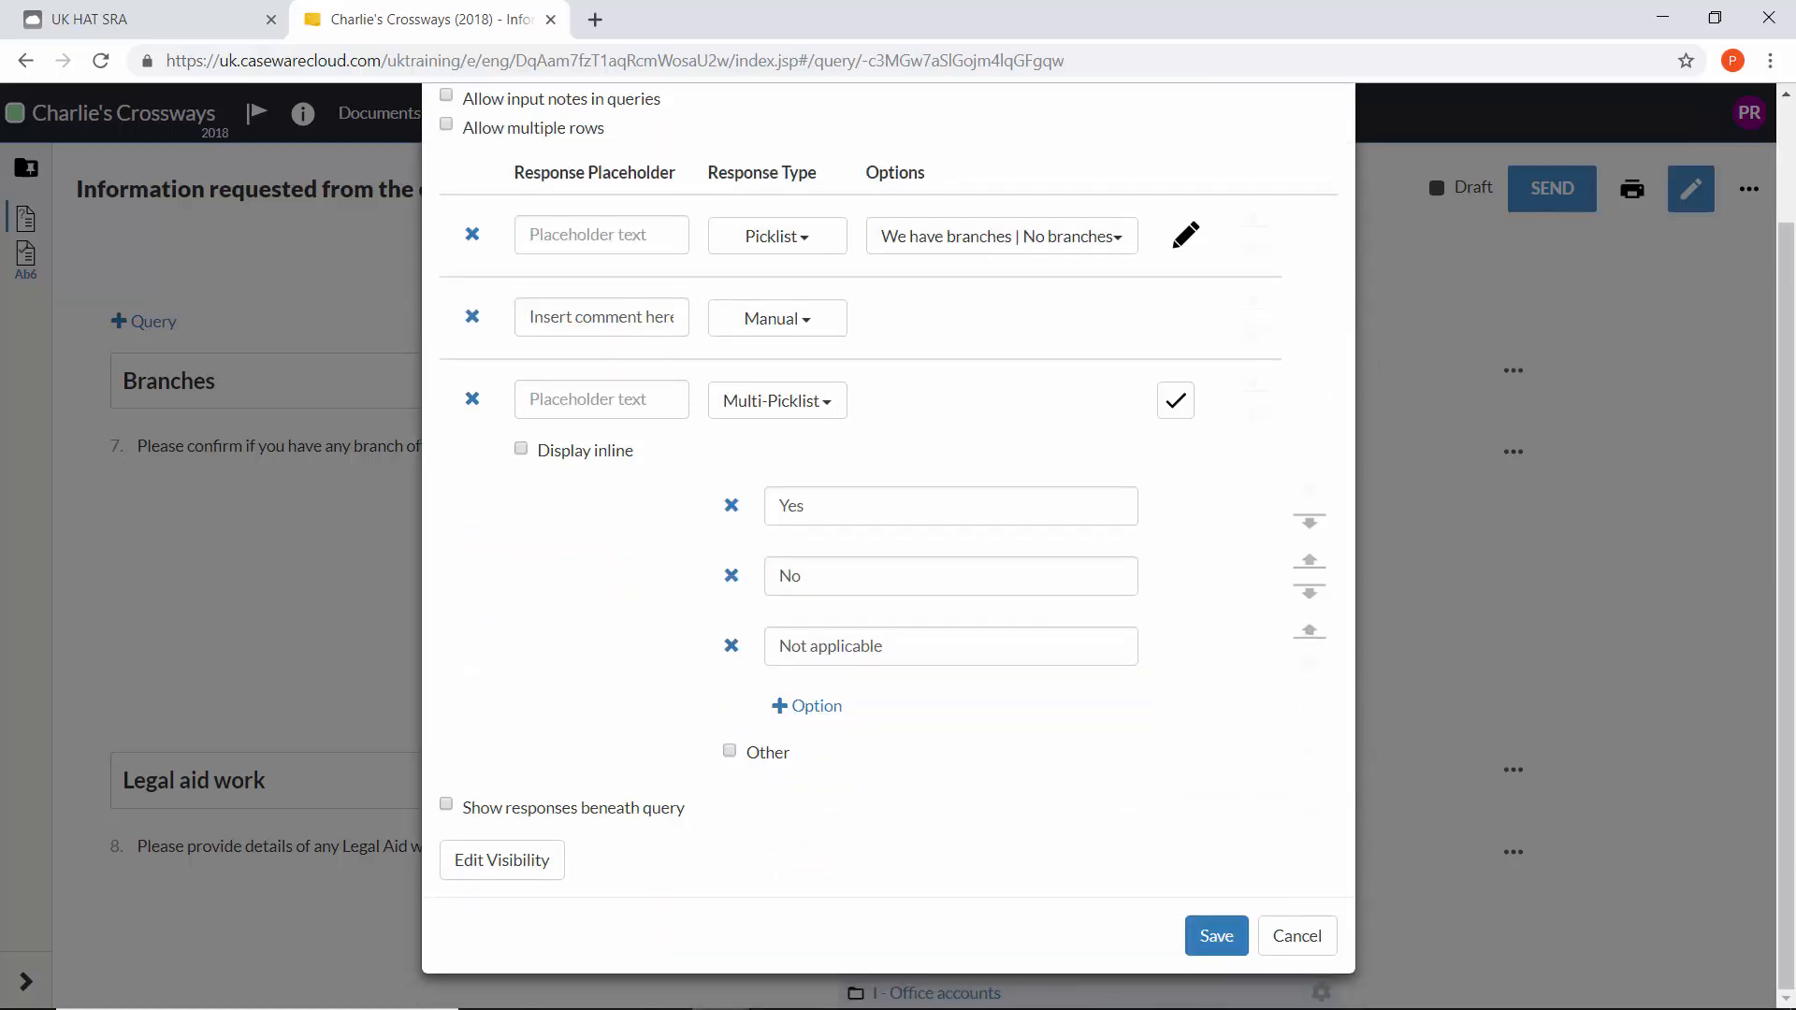
pyautogui.click(776, 399)
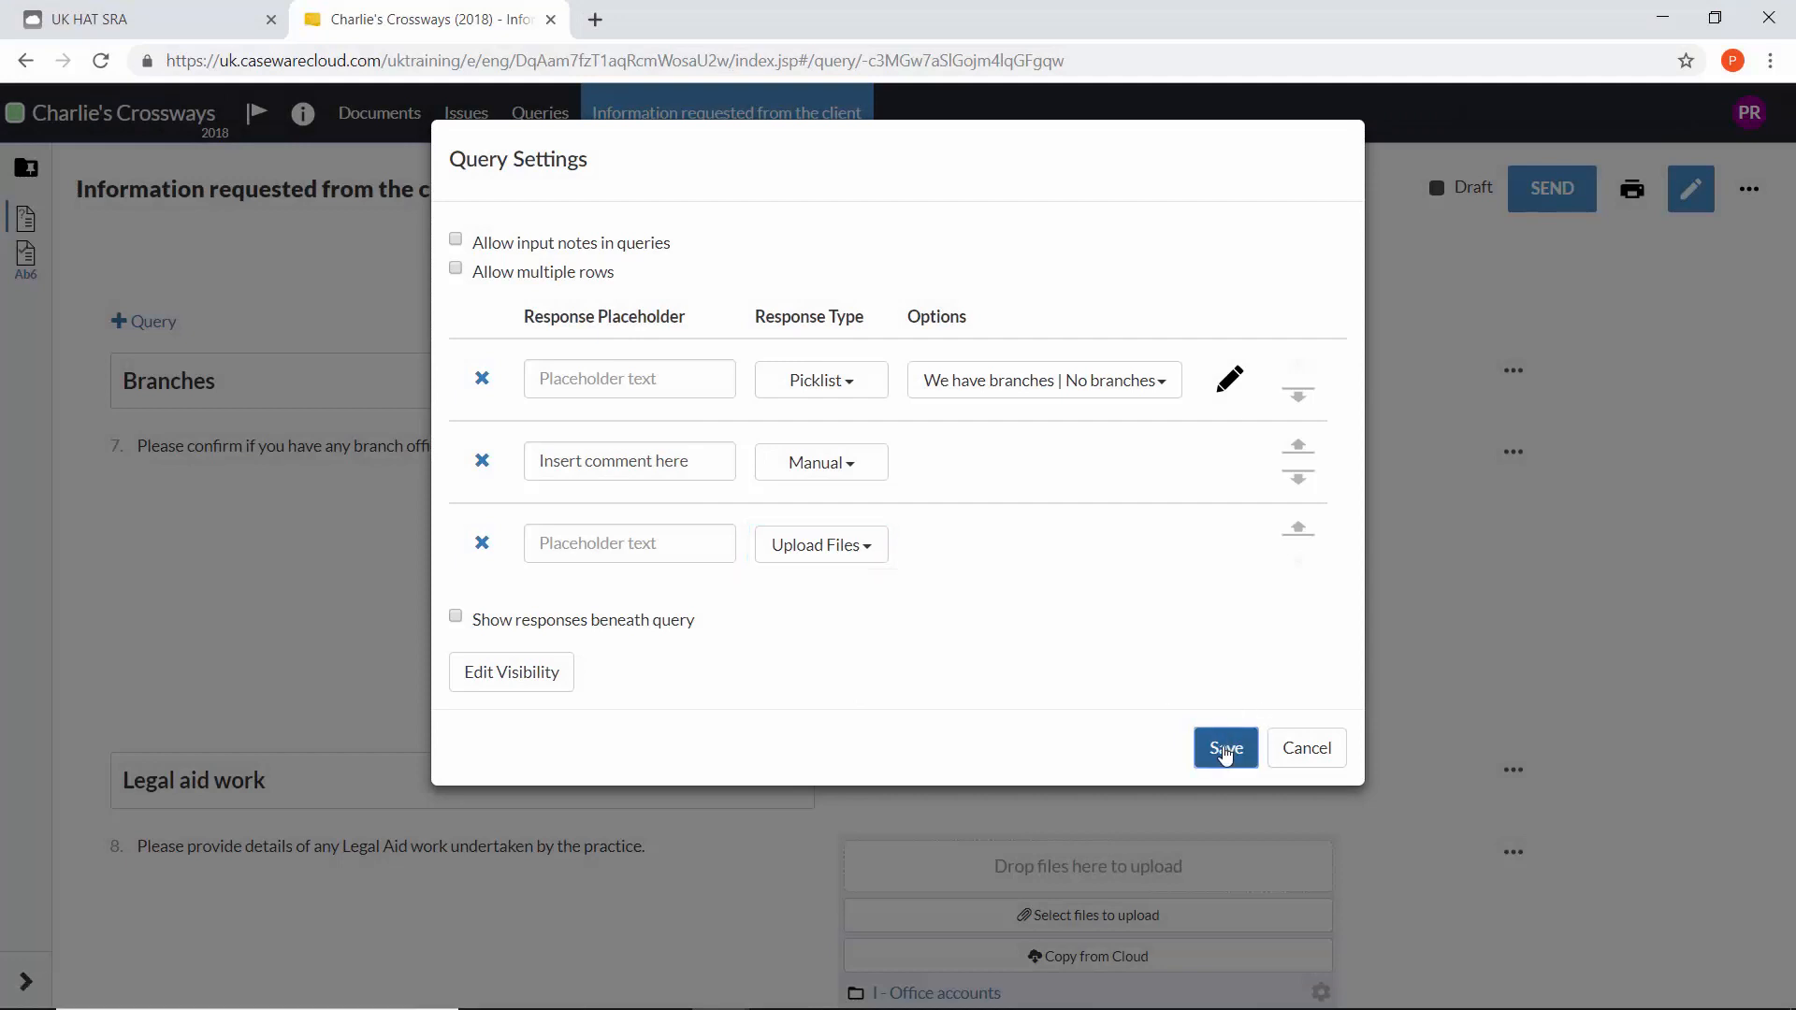
# - Save the Upload Files response, then view and cancel its File response settings
pyautogui.click(1224, 749)
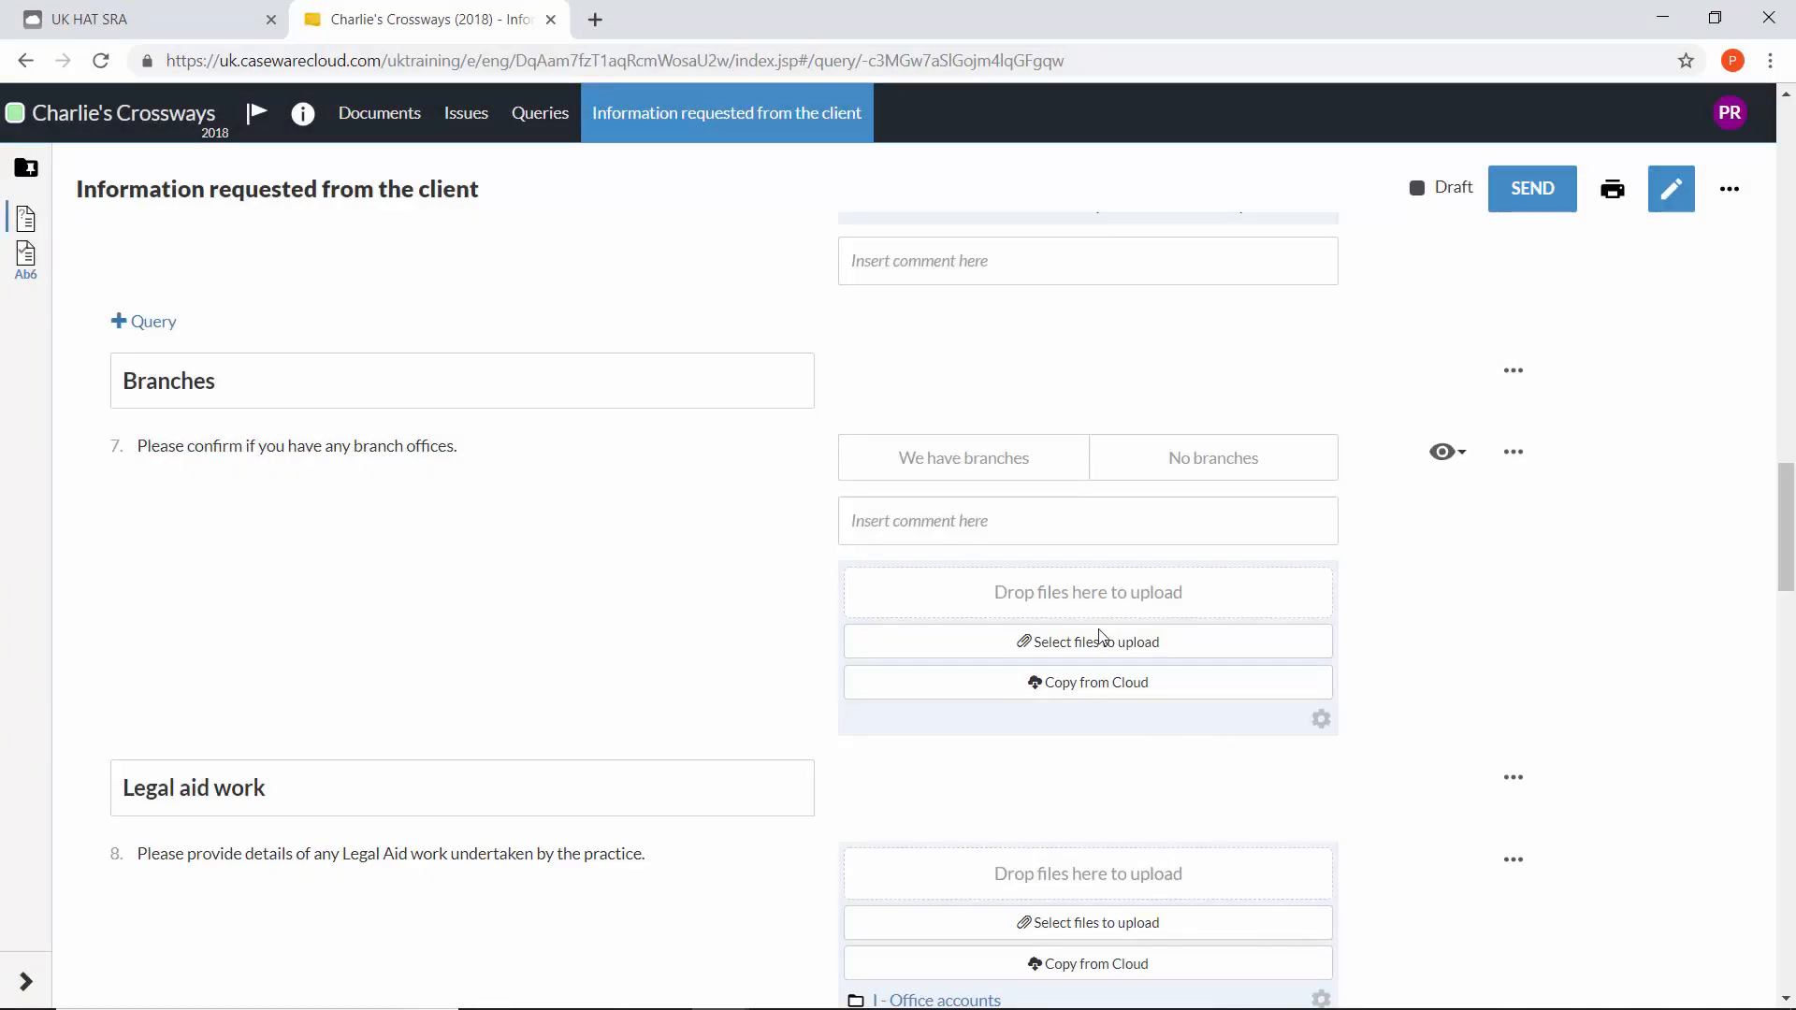
pyautogui.moveTo(1142, 734)
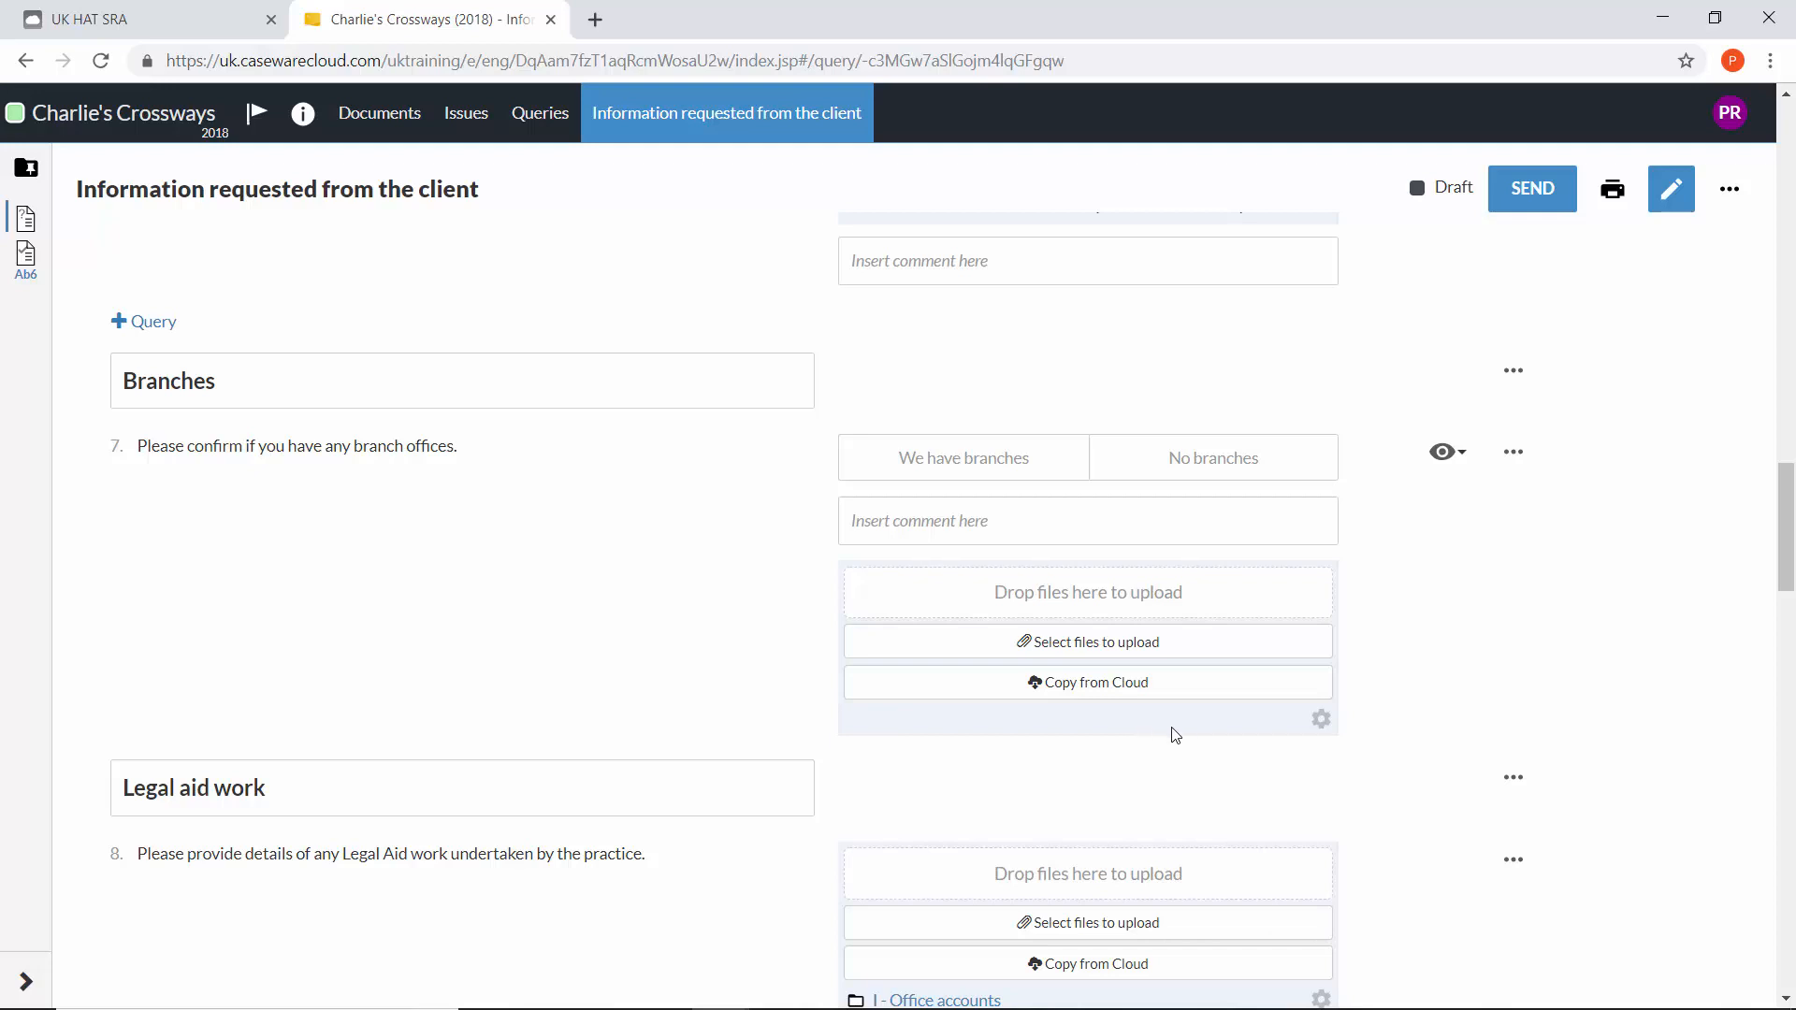
pyautogui.moveTo(1193, 738)
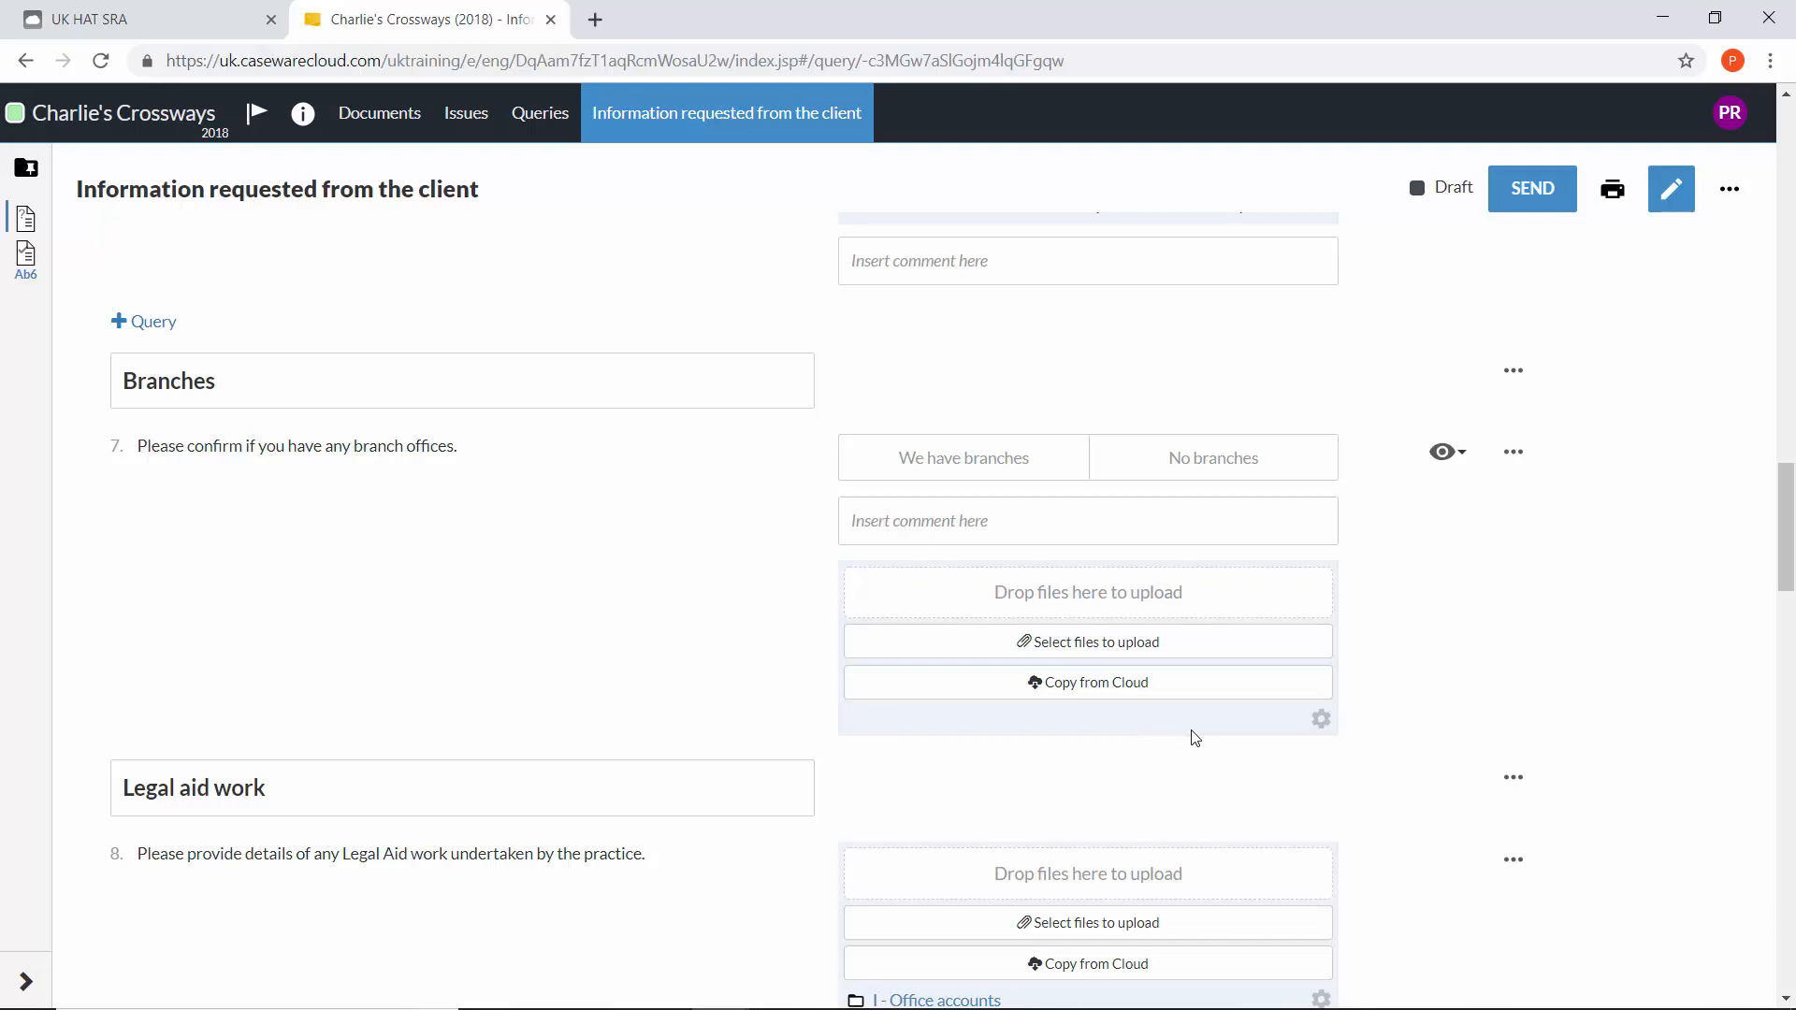
pyautogui.moveTo(1311, 723)
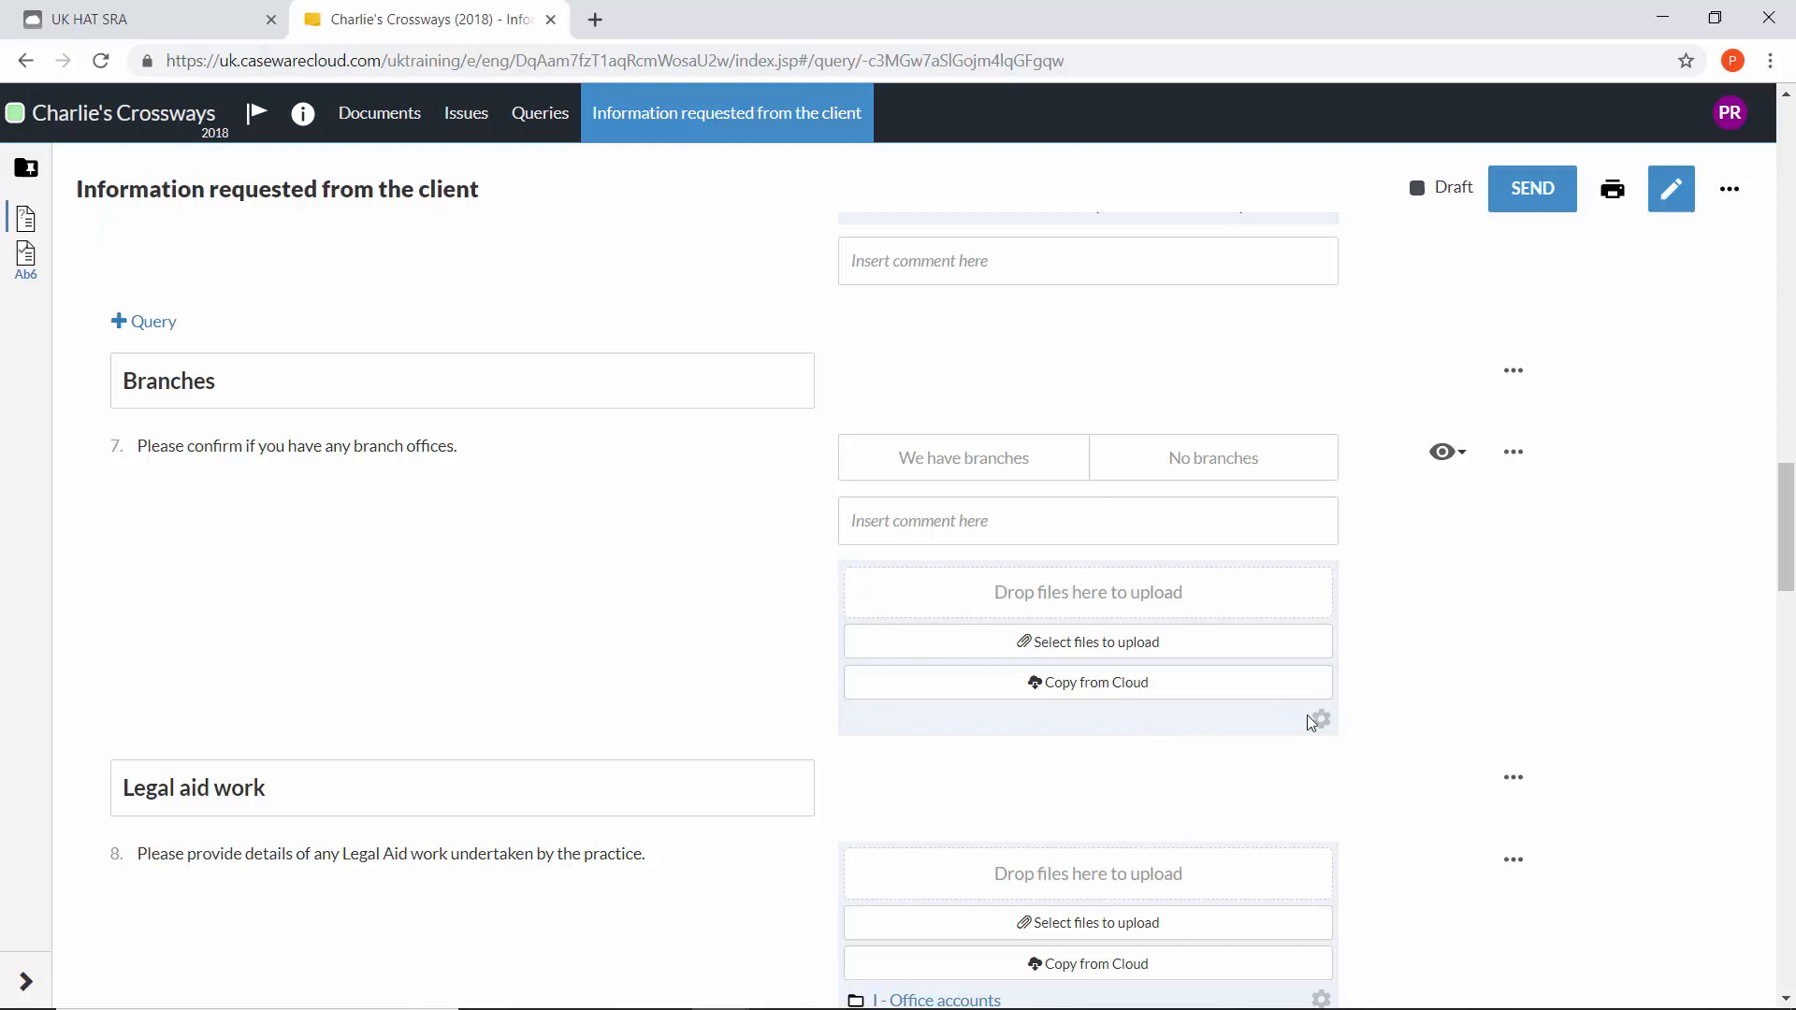
pyautogui.moveTo(1321, 720)
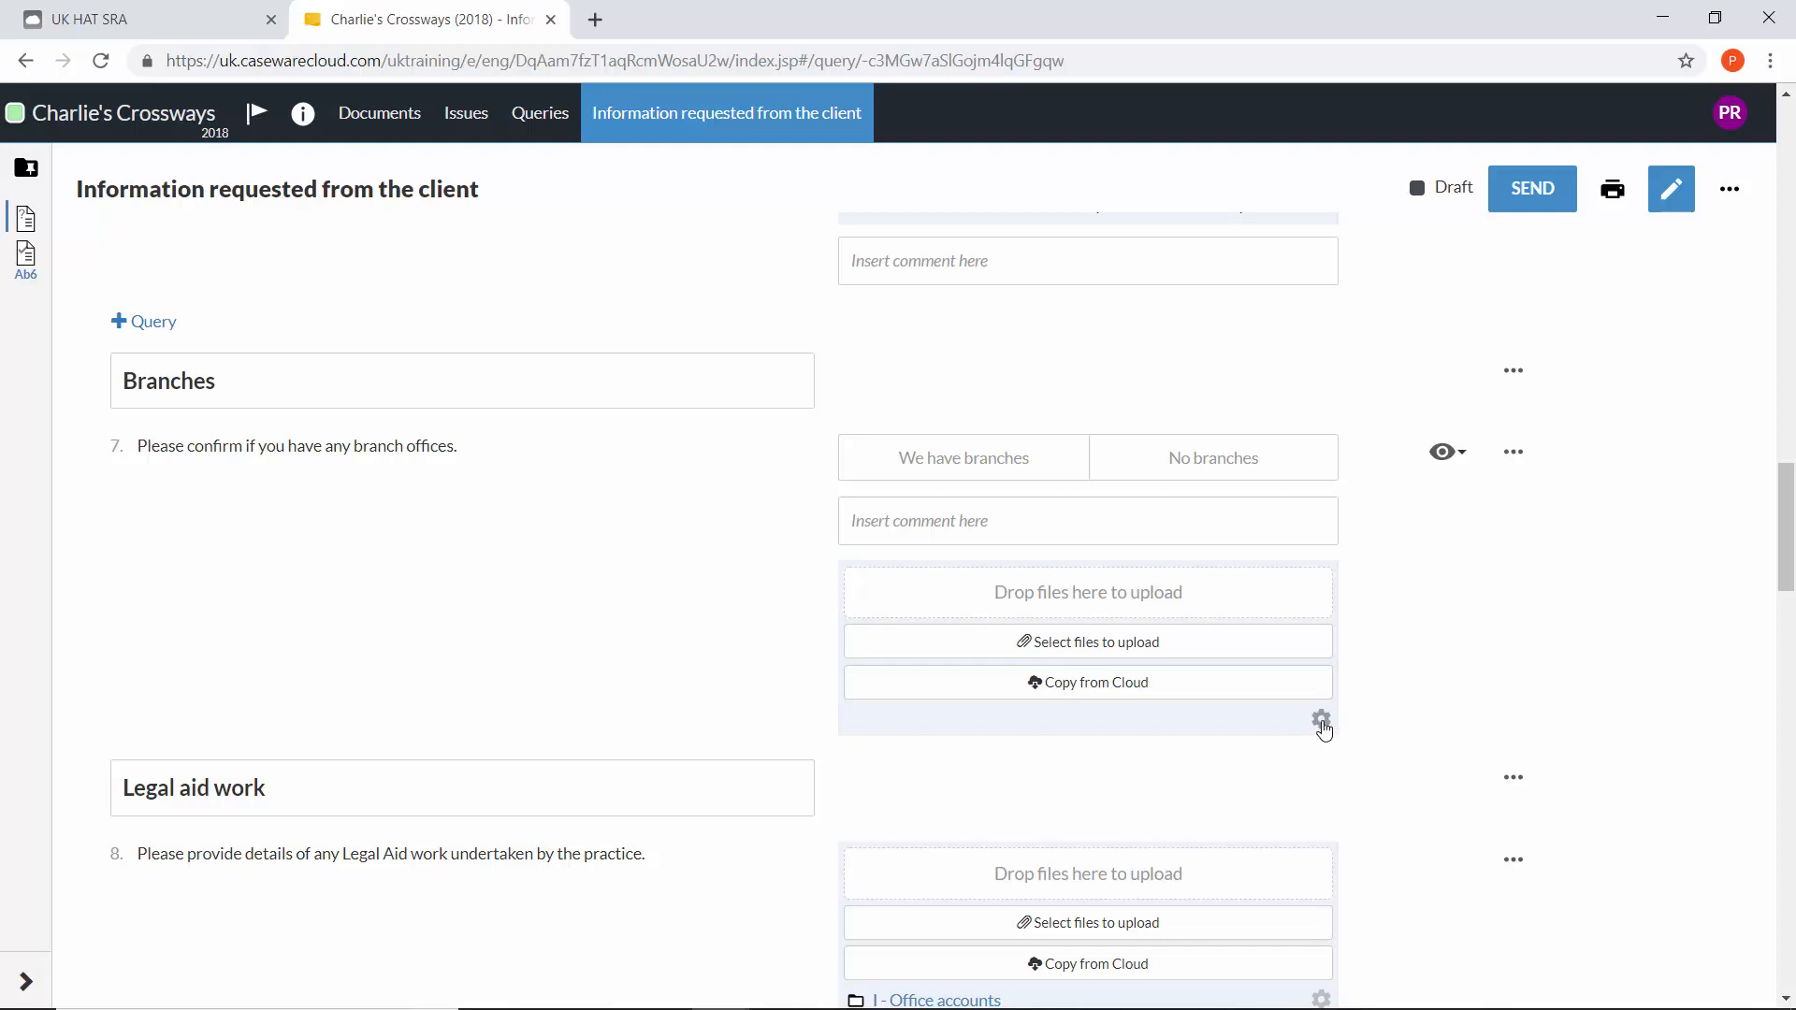
pyautogui.click(1321, 721)
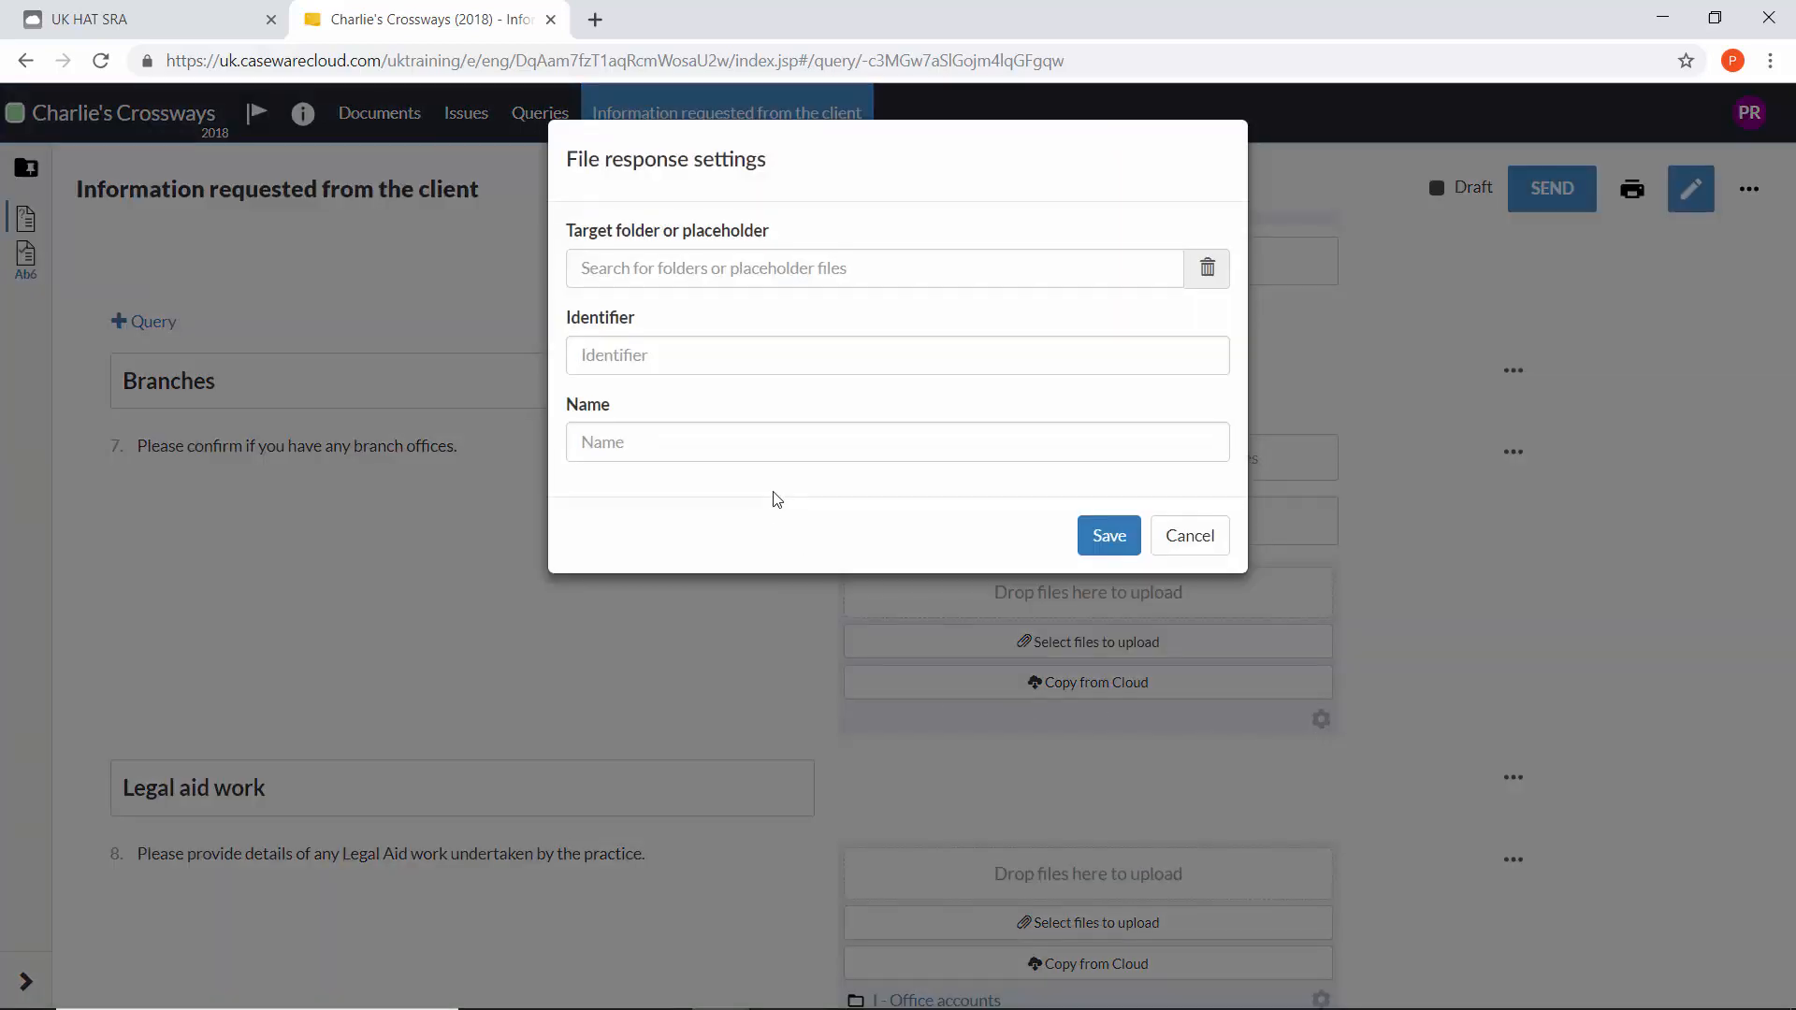
pyautogui.click(1188, 535)
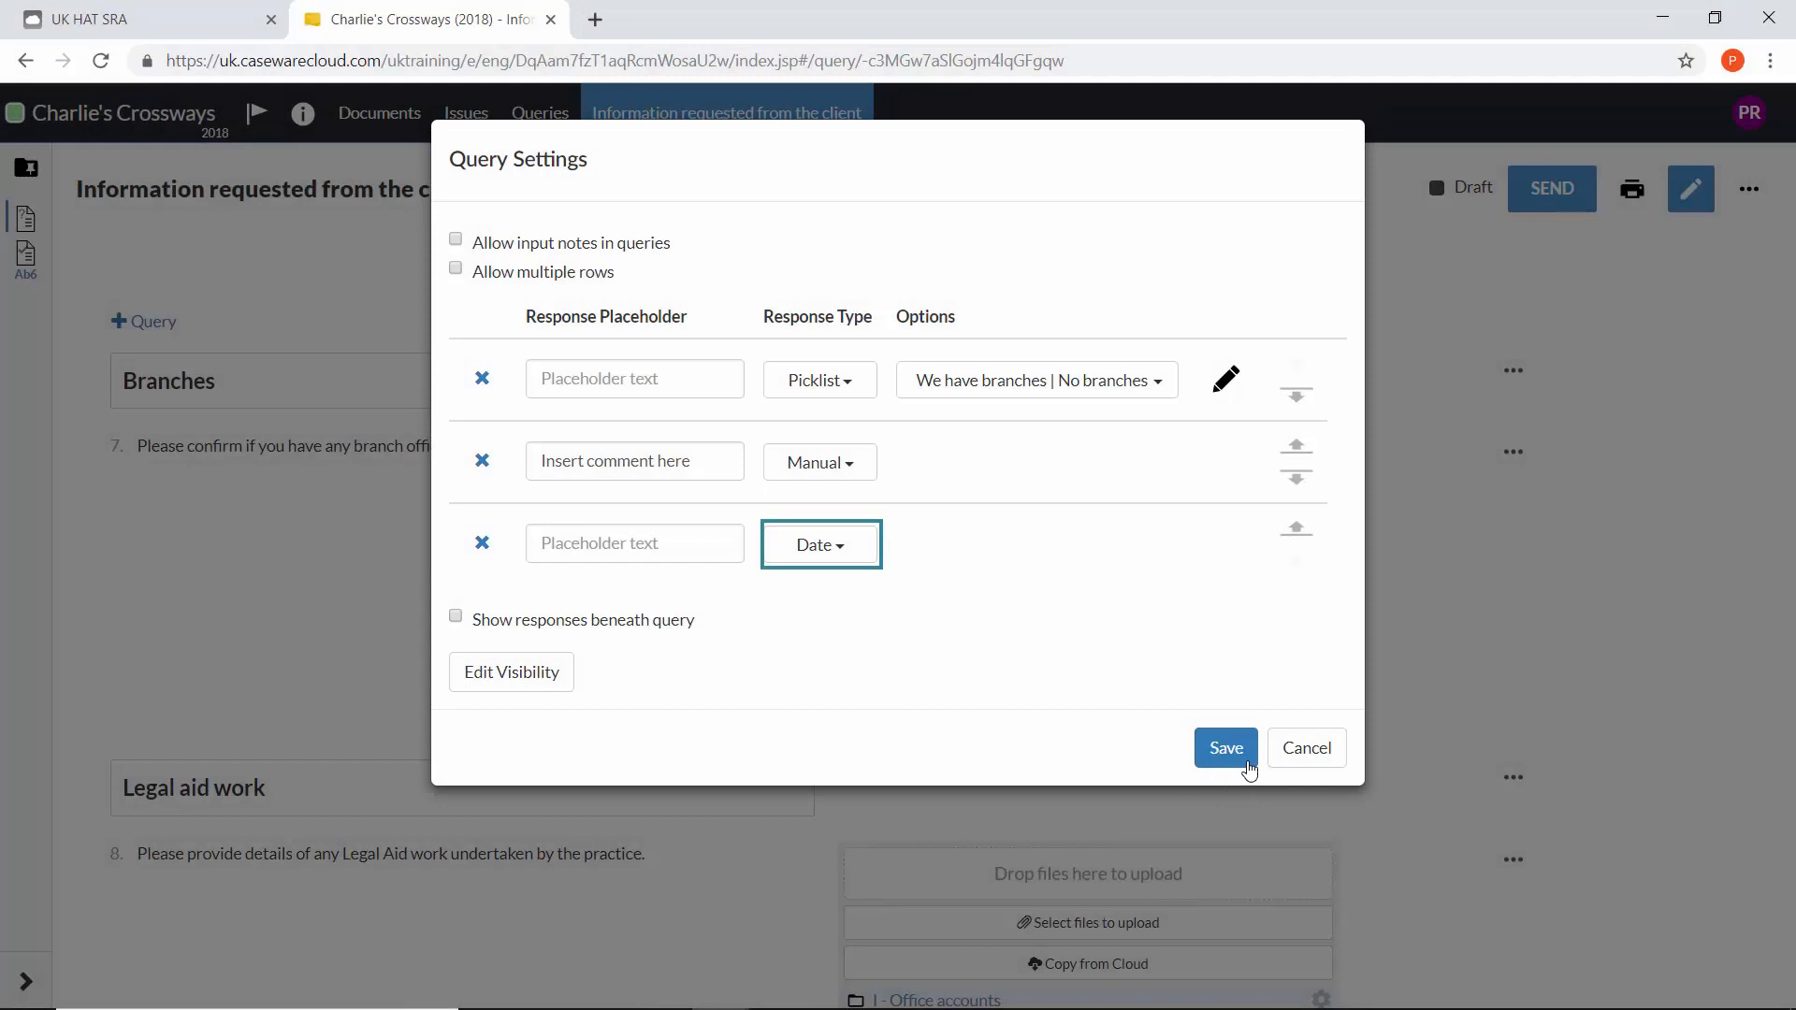
# - Save the Date response and answer it with 14 February 2019 from the calendar
pyautogui.click(1224, 748)
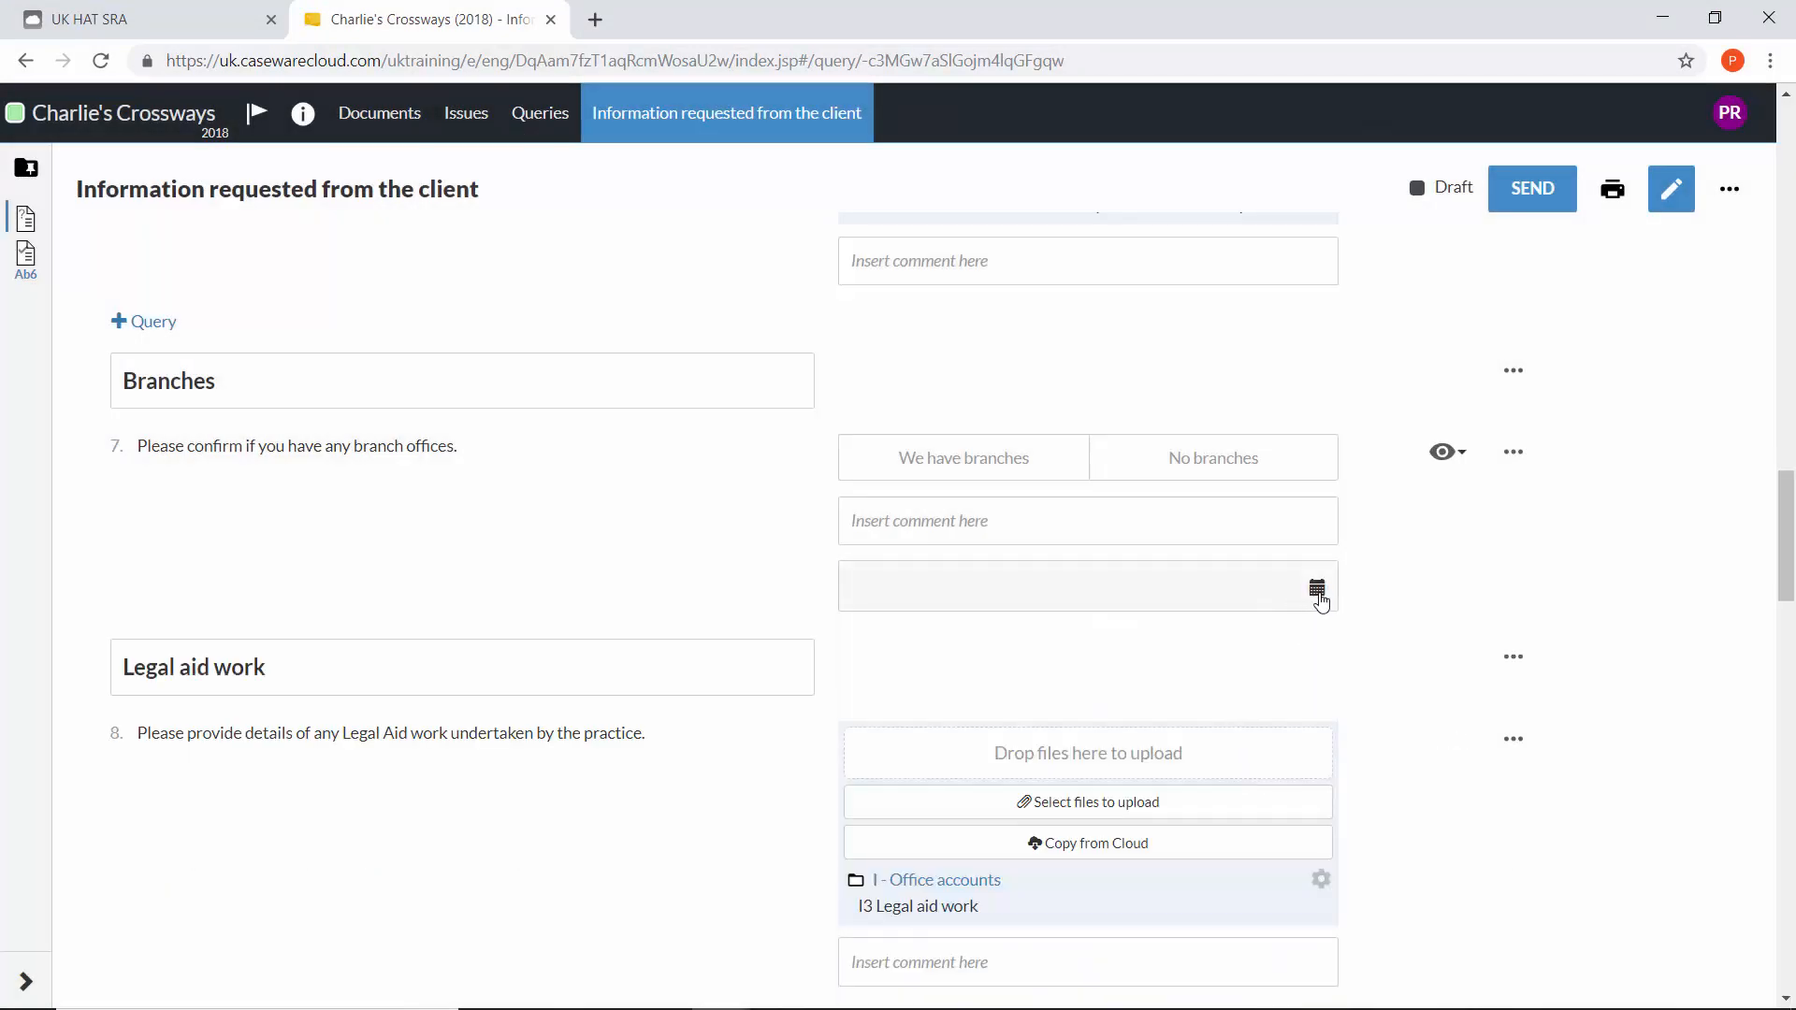
pyautogui.click(1317, 587)
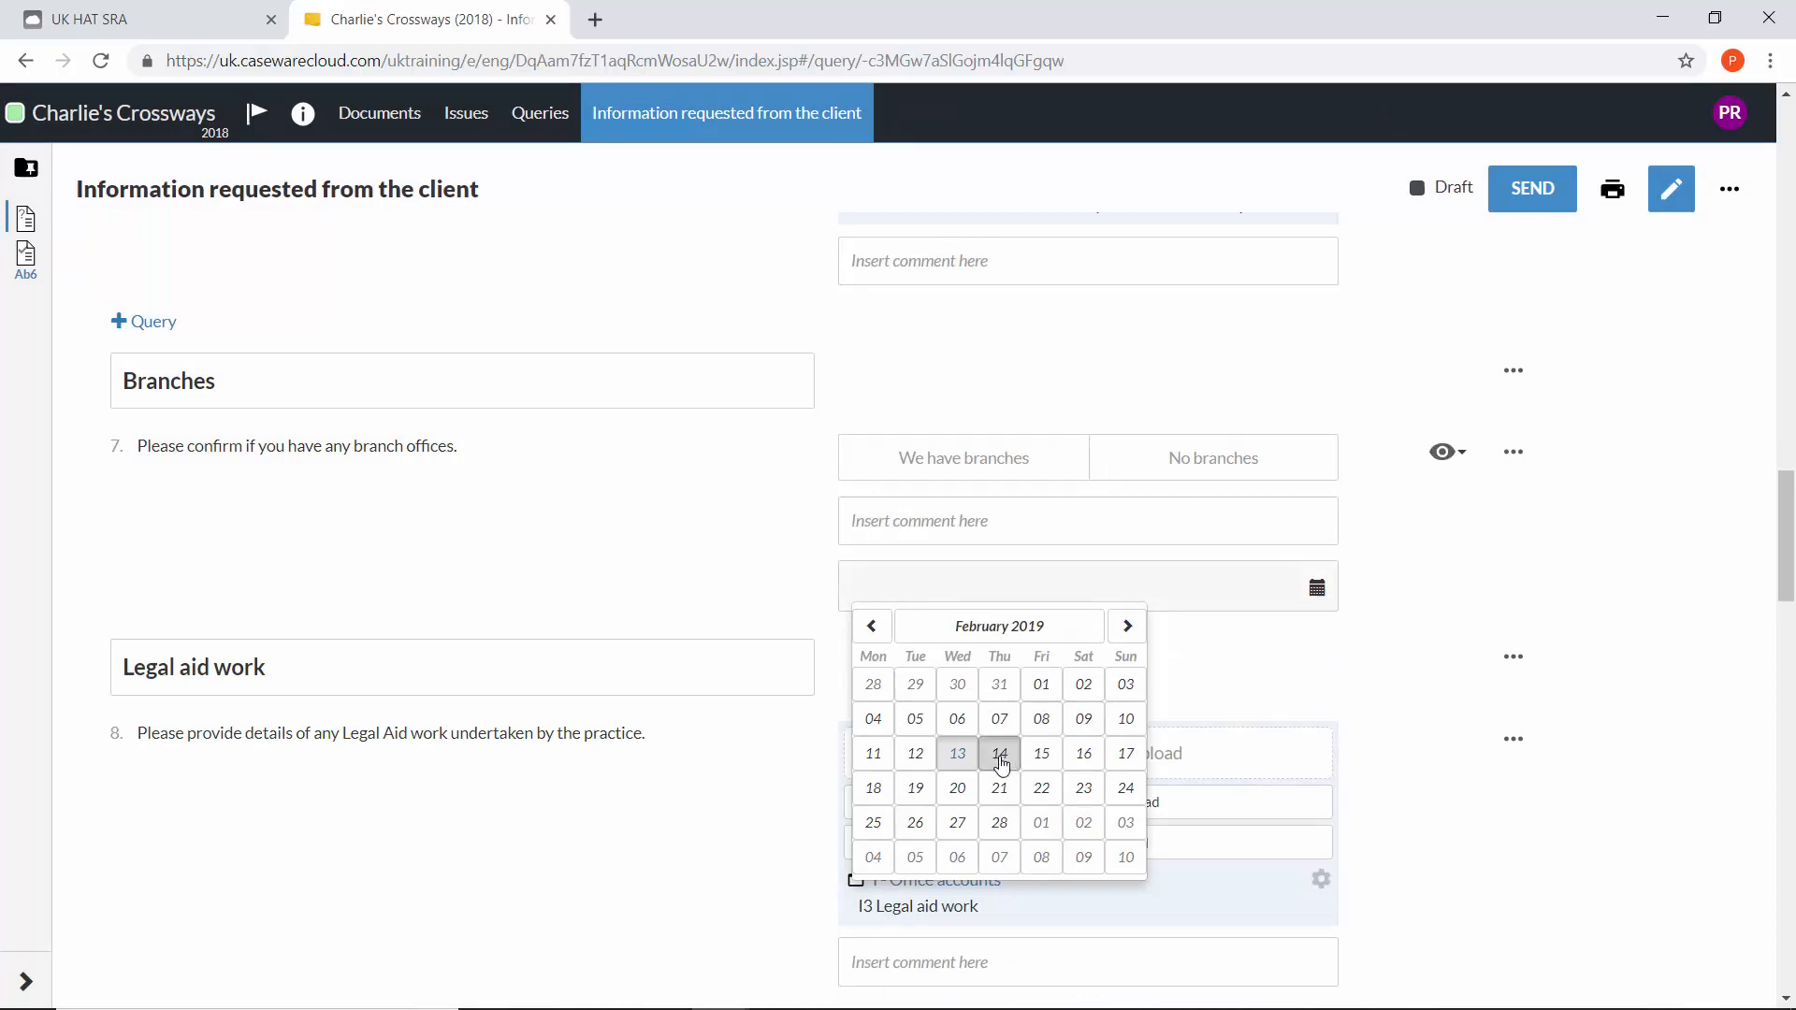
pyautogui.click(999, 751)
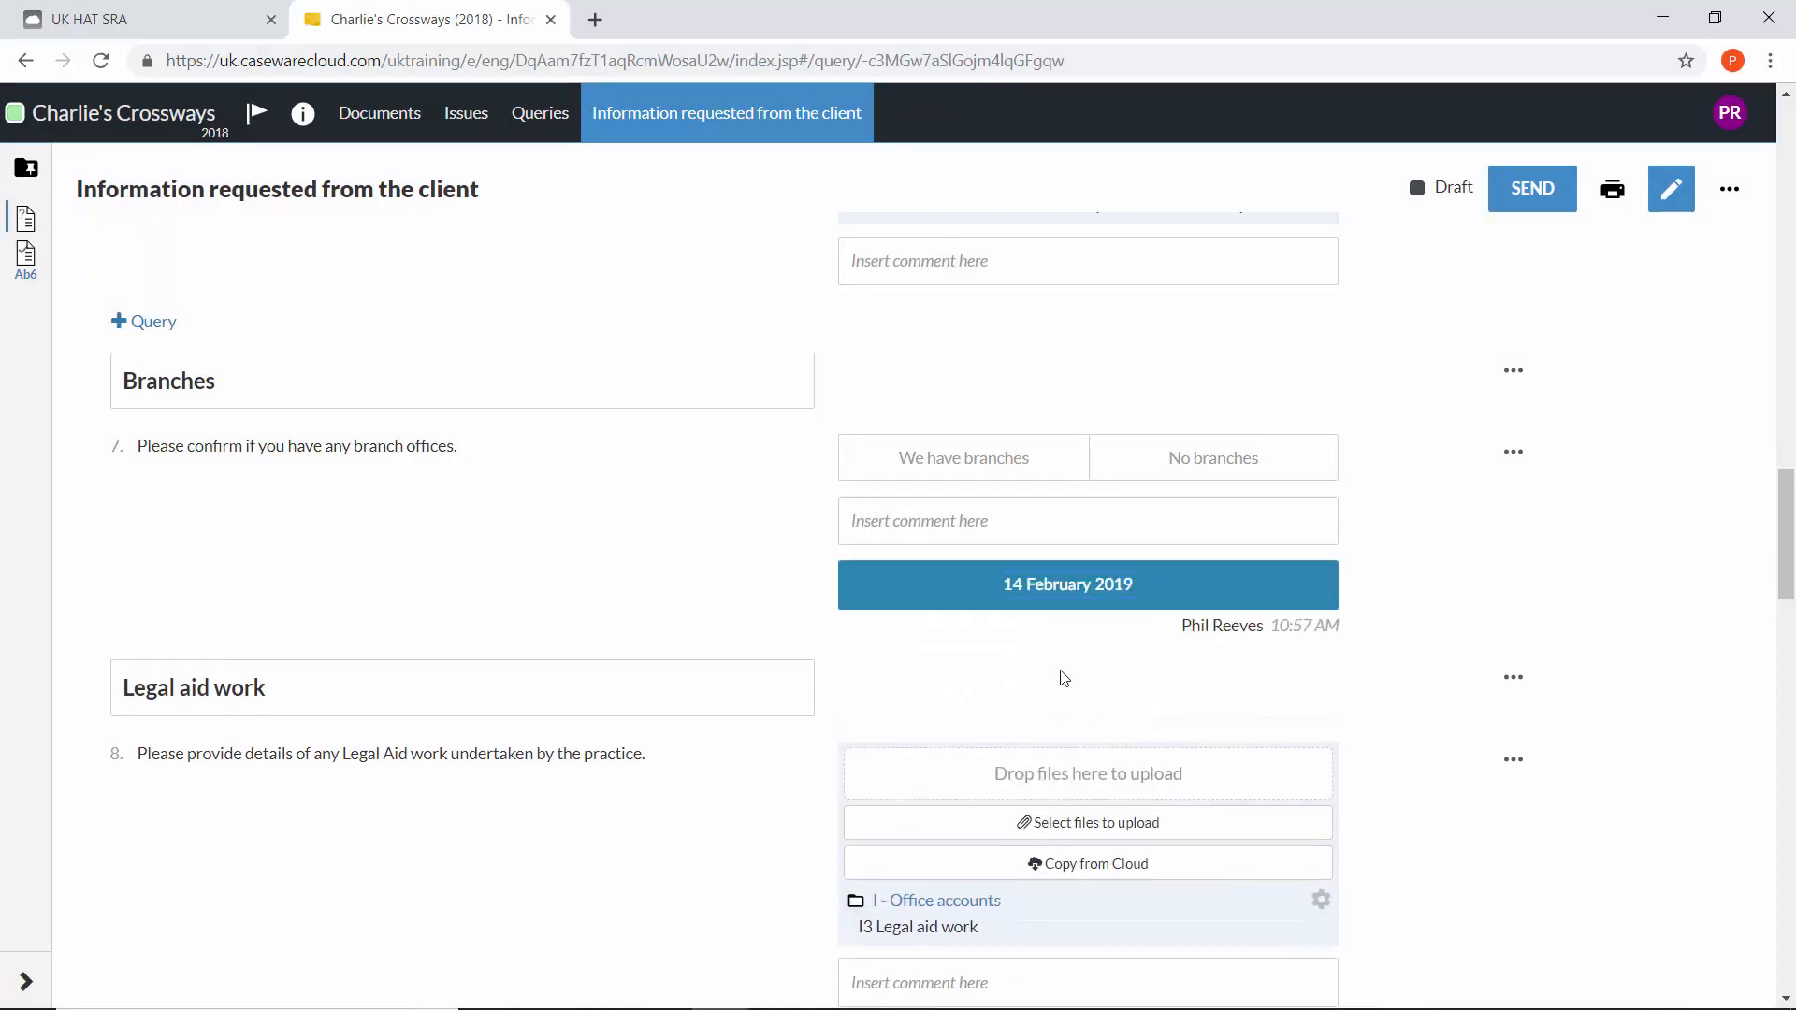